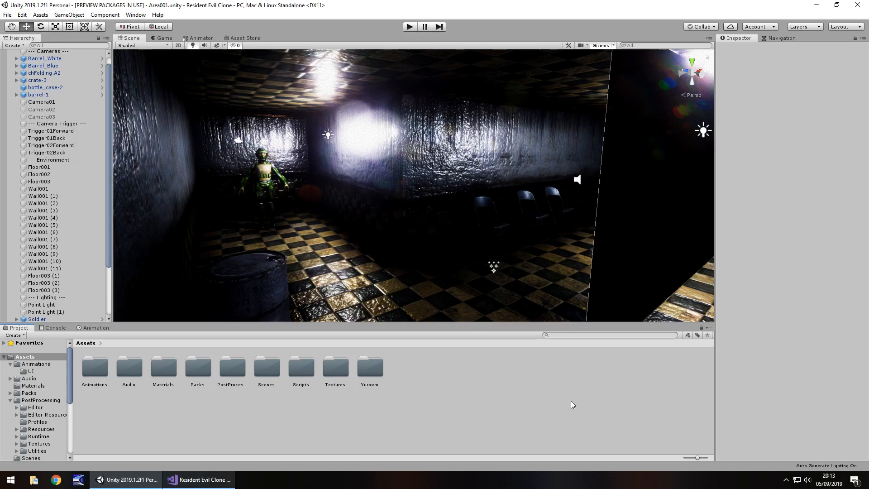
pyautogui.moveTo(281, 381)
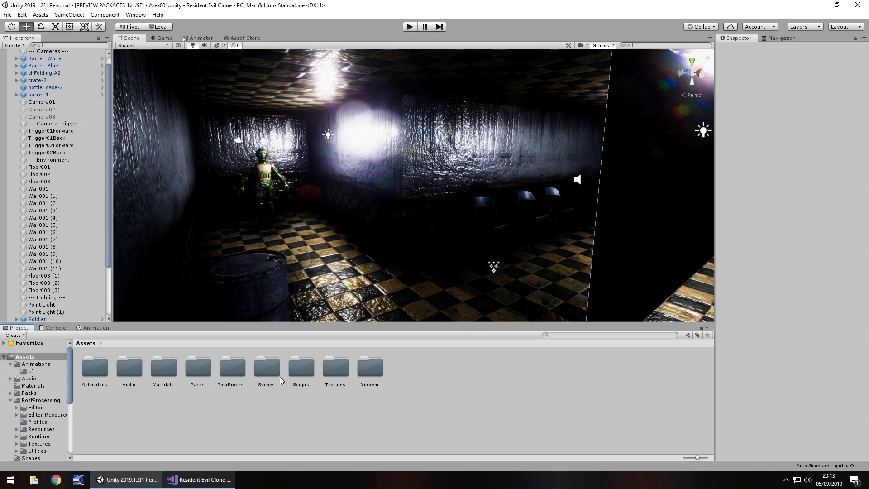
pyautogui.moveTo(434, 392)
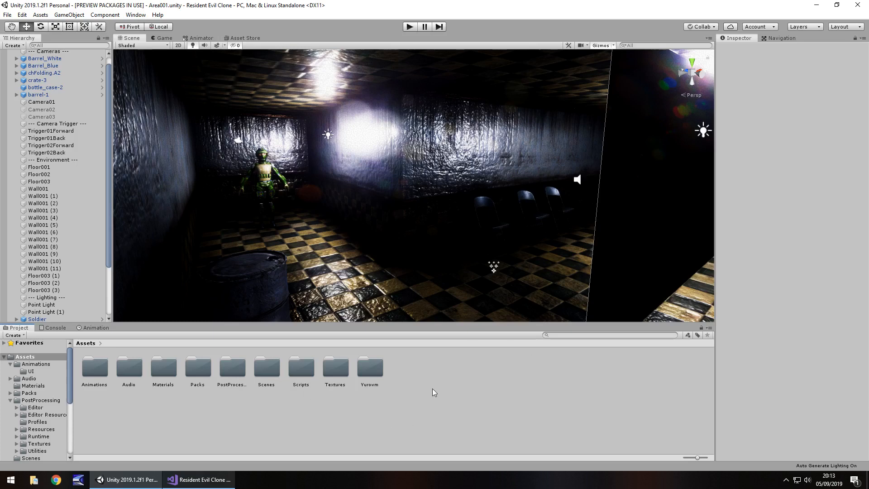
pyautogui.moveTo(433, 391)
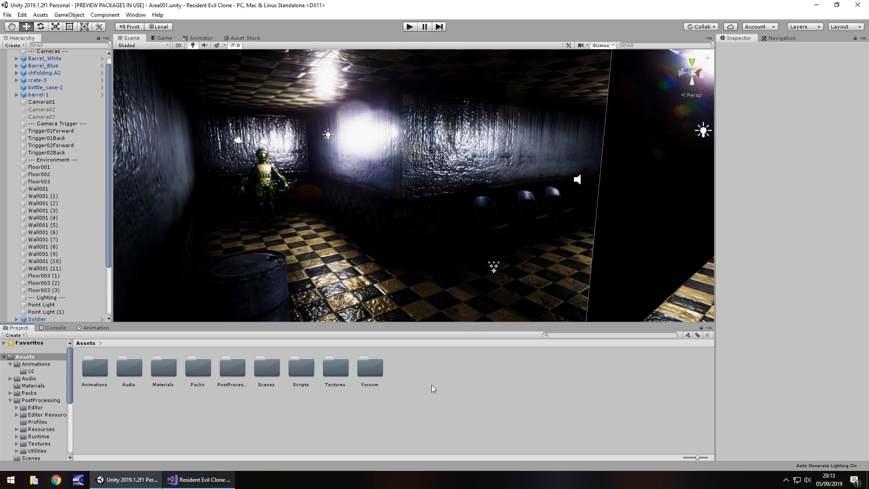
# Browse into the project's Scripts > Character folder to reach TankControls.cs.
pyautogui.doubleClick(301, 369)
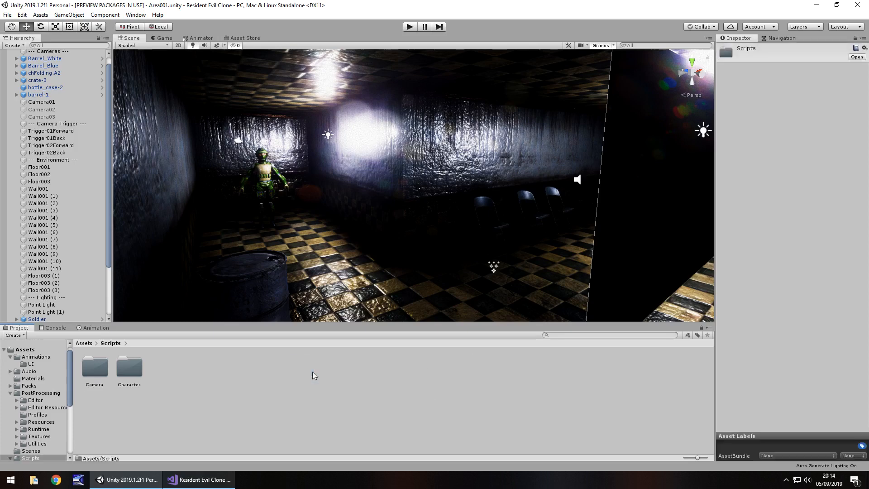
pyautogui.doubleClick(128, 369)
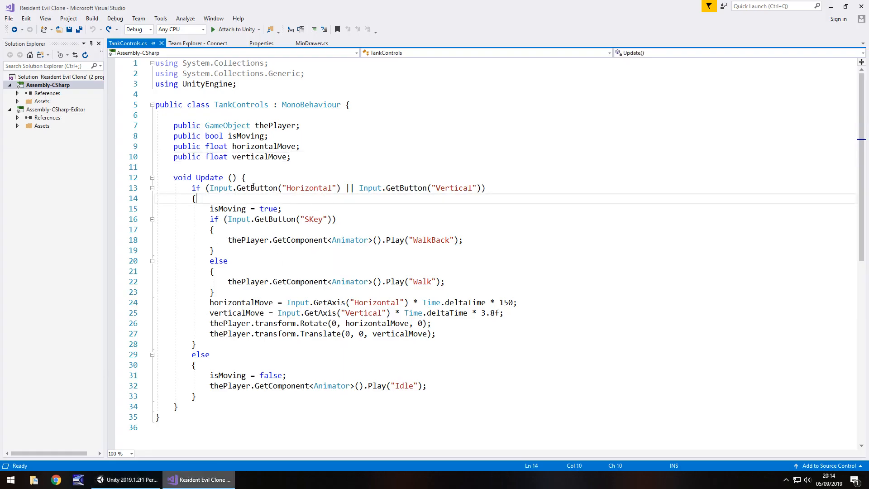
# Declare 'public bool isRunning;' on a new line after the verticalMove field.
pyautogui.click(291, 156)
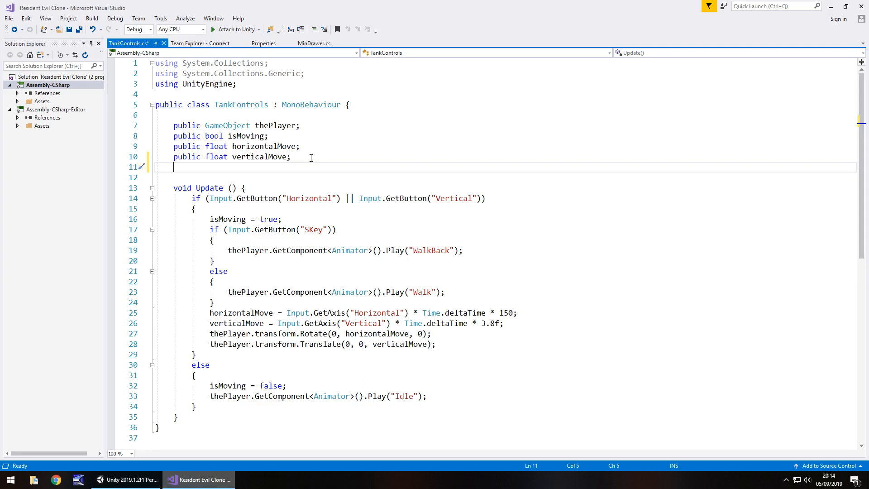
pyautogui.write('p')
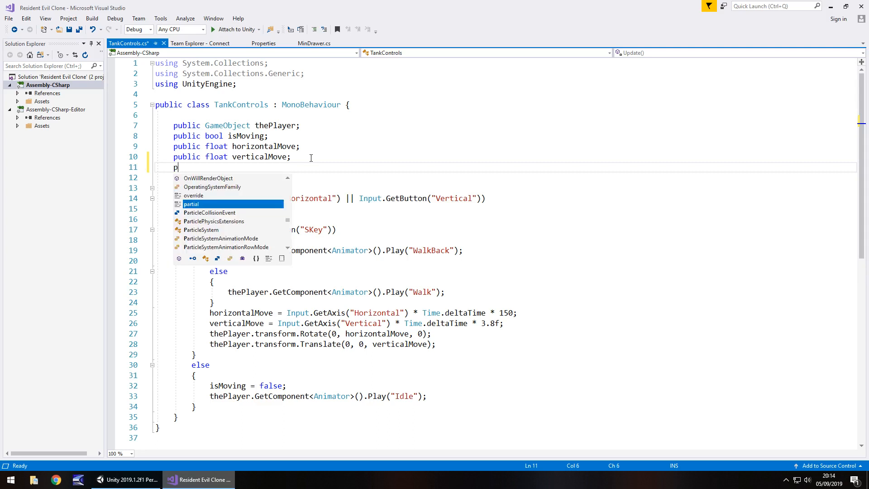
pyautogui.write('ublic bool isRu')
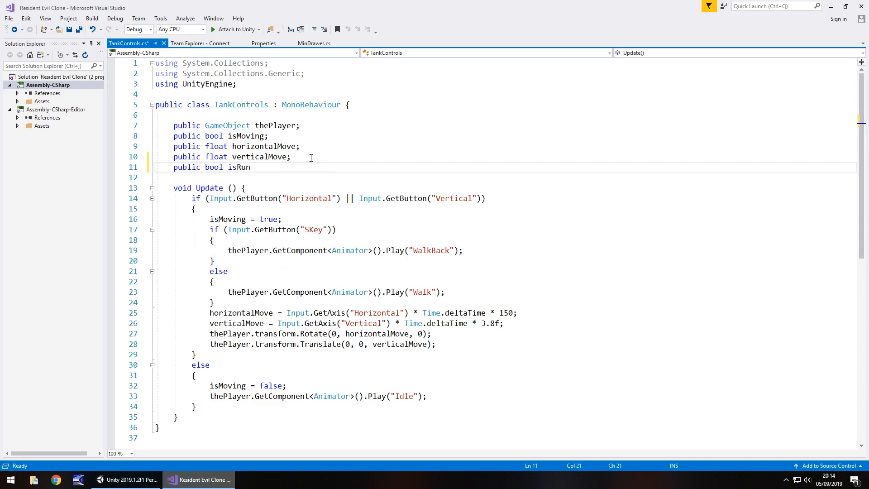
pyautogui.write('ning;')
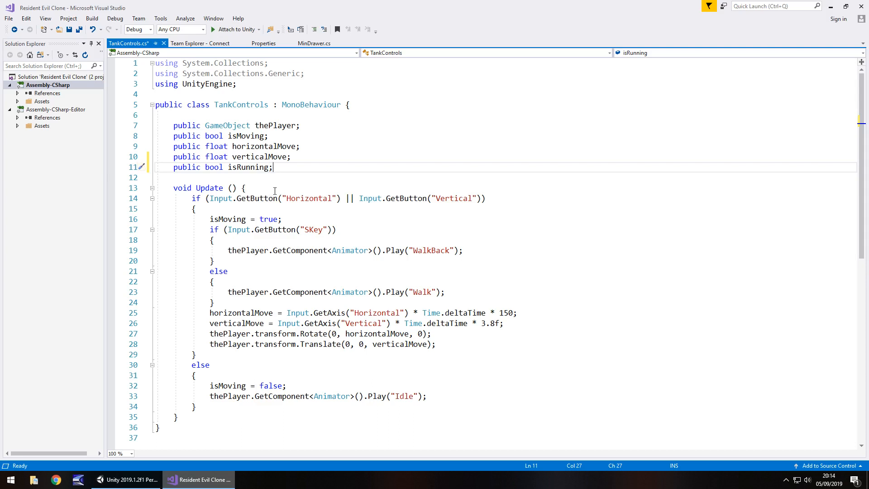
pyautogui.moveTo(272, 192)
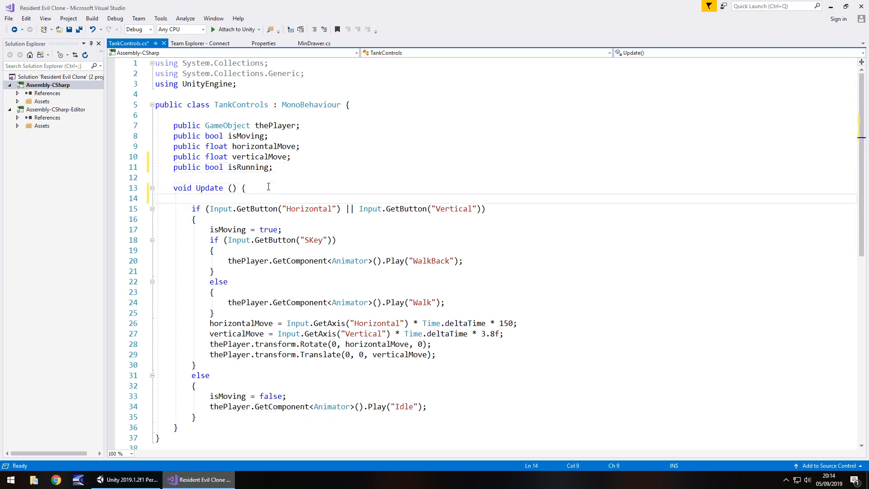
# Begin Update with the condition if (Input.GetKey(KeyCode.LeftShift)).
pyautogui.write('if (')
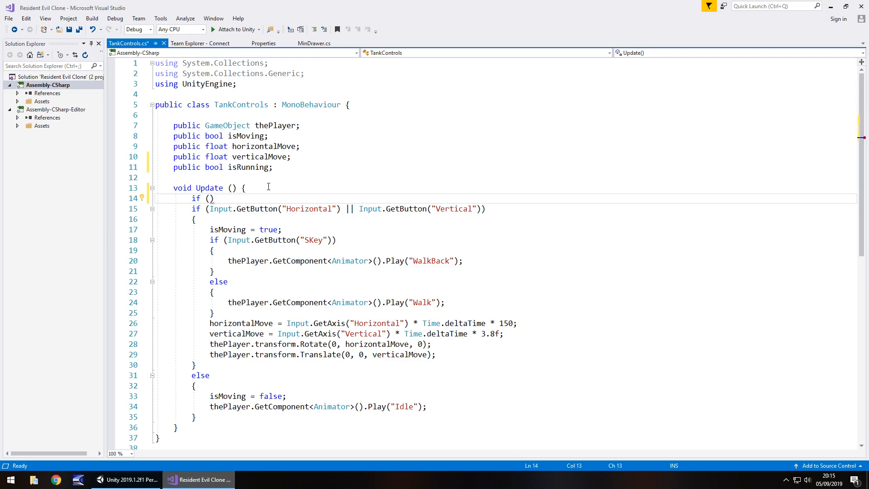
pyautogui.write('Input')
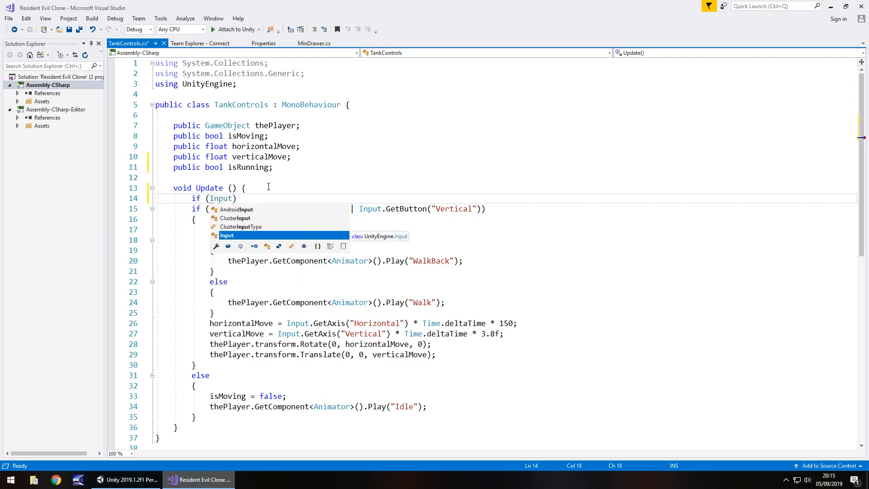
pyautogui.write('.GetKey')
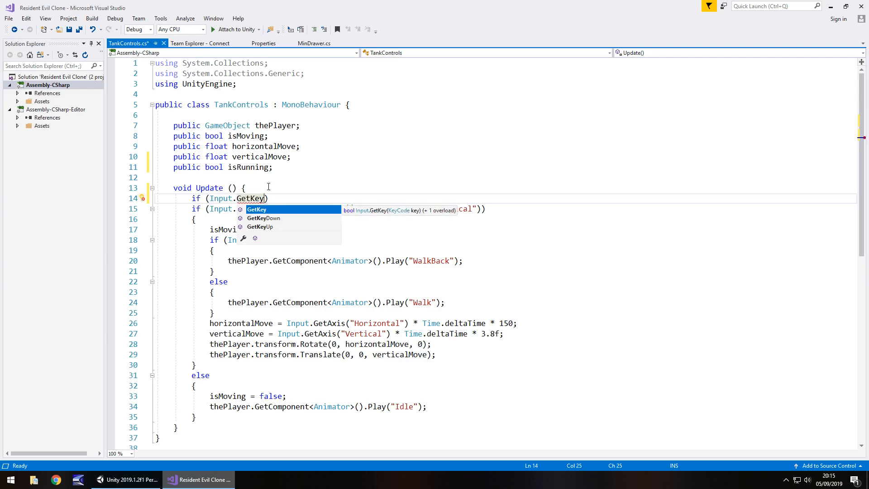
pyautogui.write('(')
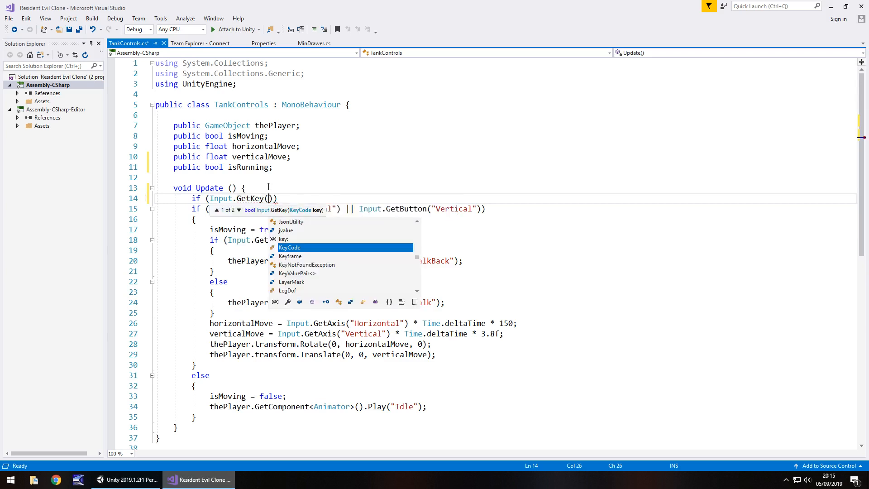
pyautogui.write('L')
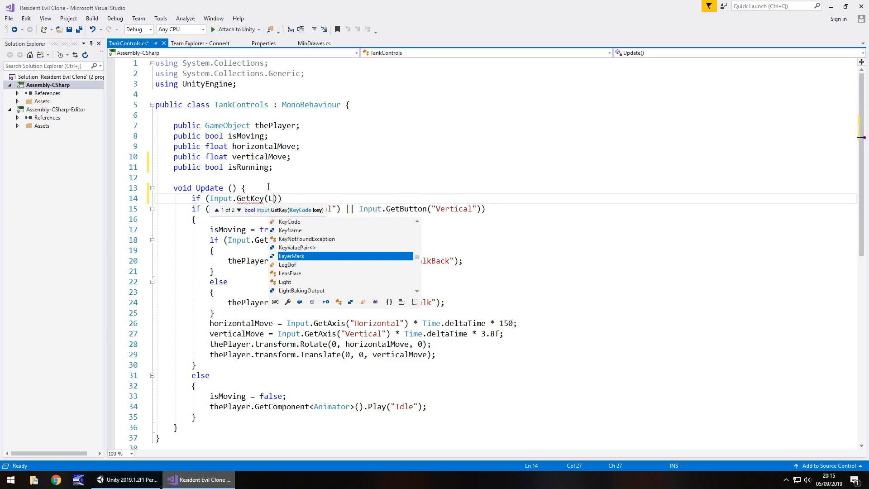
pyautogui.write('eyCode.')
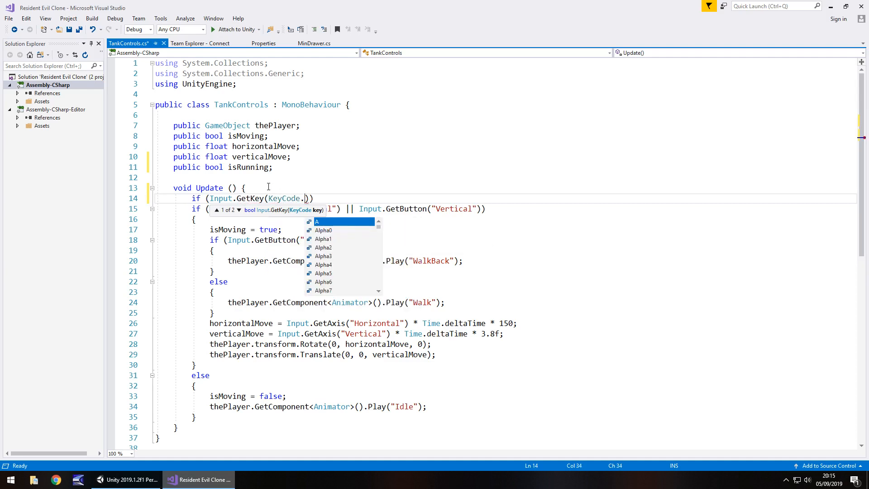
pyautogui.write('LeftShift')
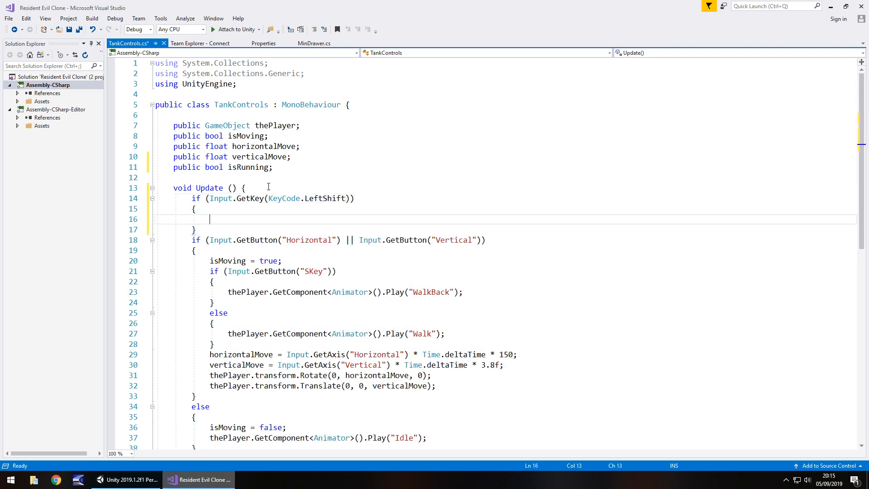
# Set isRunning = true in that branch and false in the else, then save the script.
pyautogui.write('isRunni')
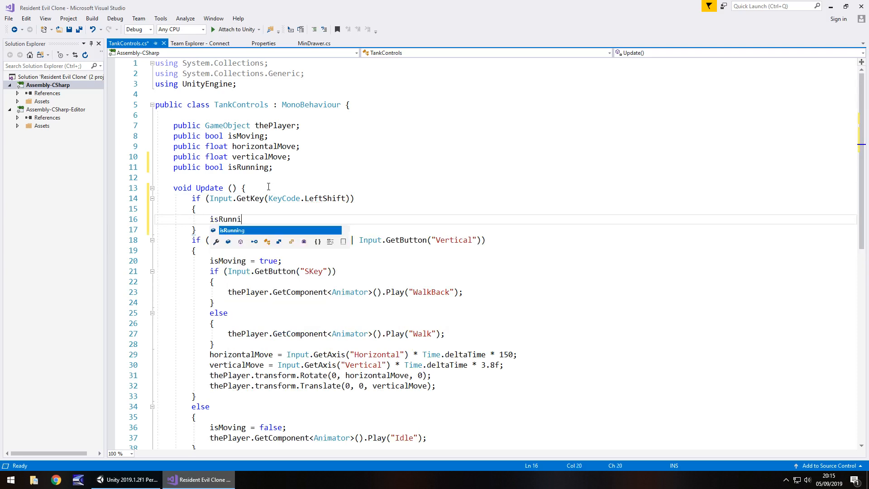
pyautogui.write('= true;')
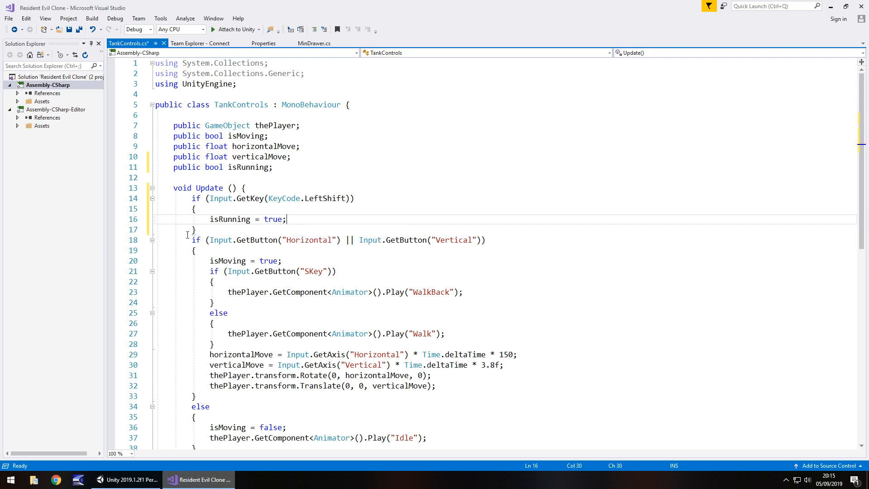
pyautogui.write('else')
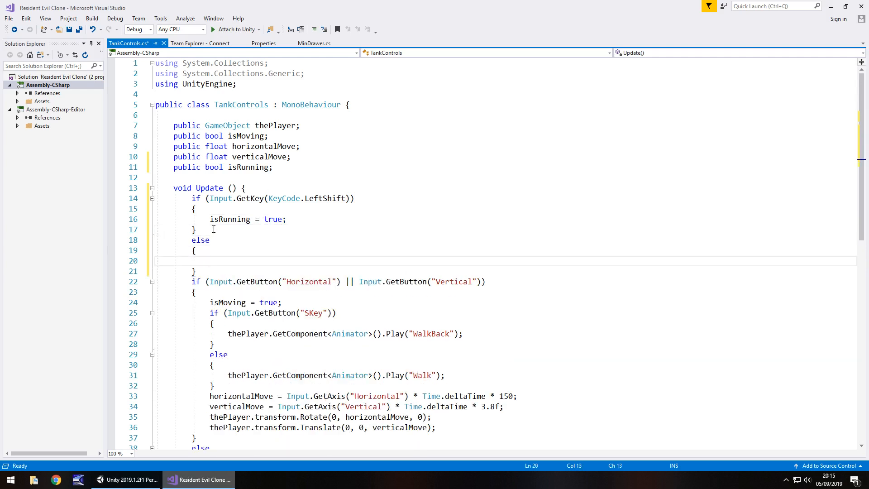
pyautogui.write('isRunning = false;')
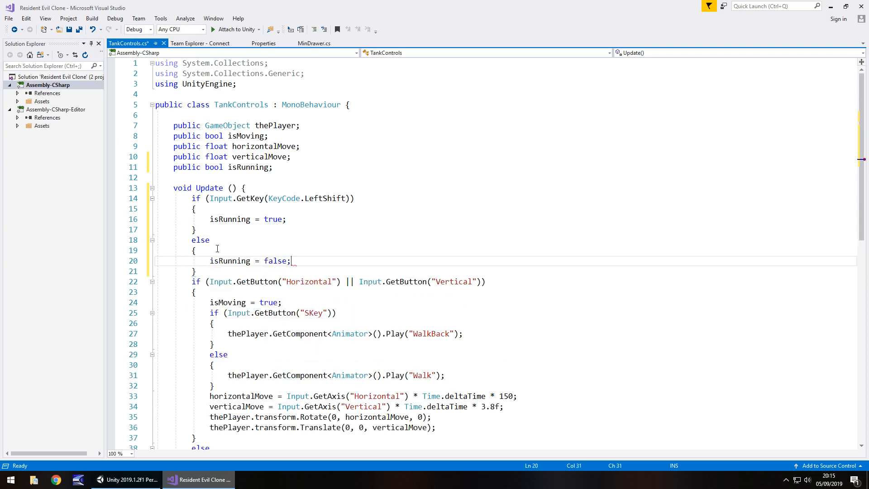
pyautogui.press('ctrl+s')
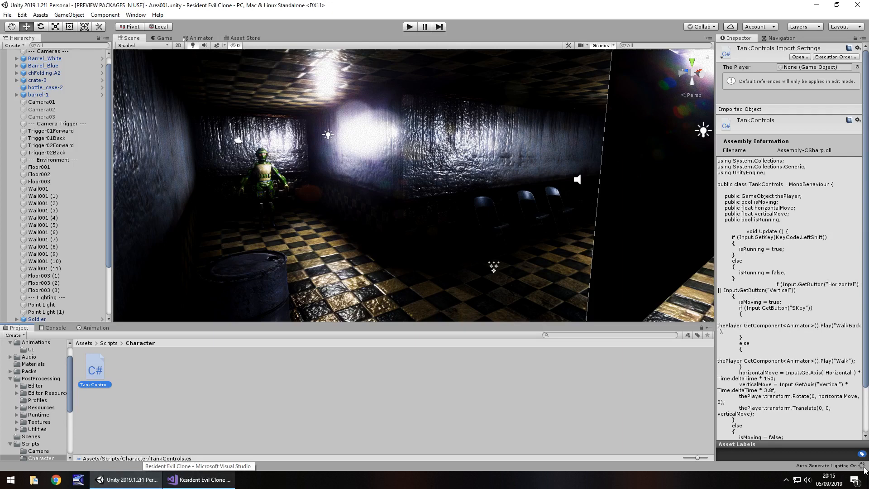
pyautogui.moveTo(408, 69)
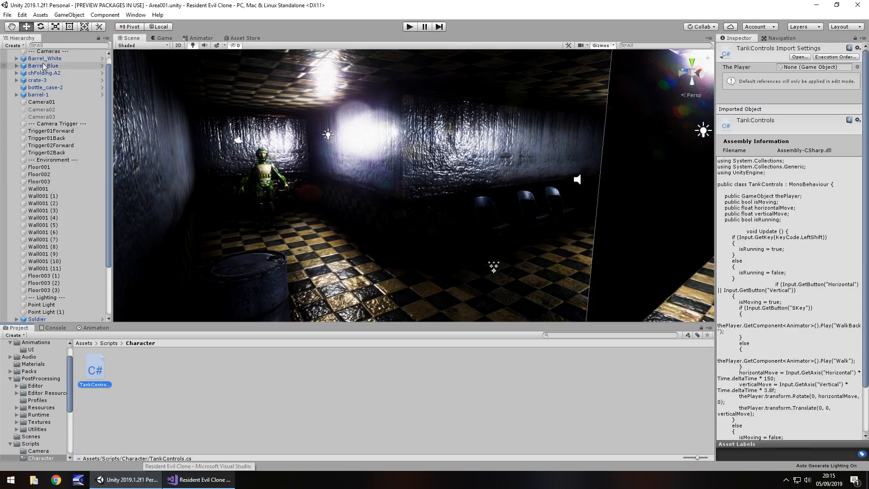
# Run the scene in Play mode to try the Soldier's controls, then stop playing.
pyautogui.scroll(-3)
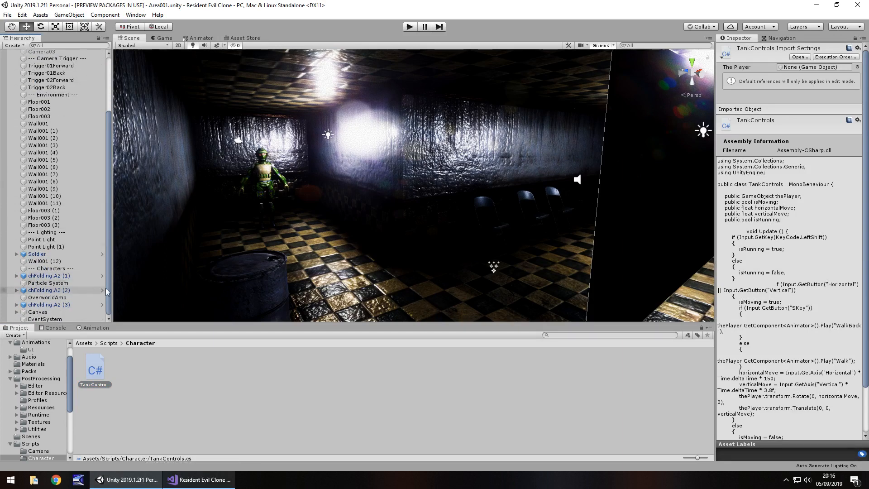
pyautogui.click(38, 254)
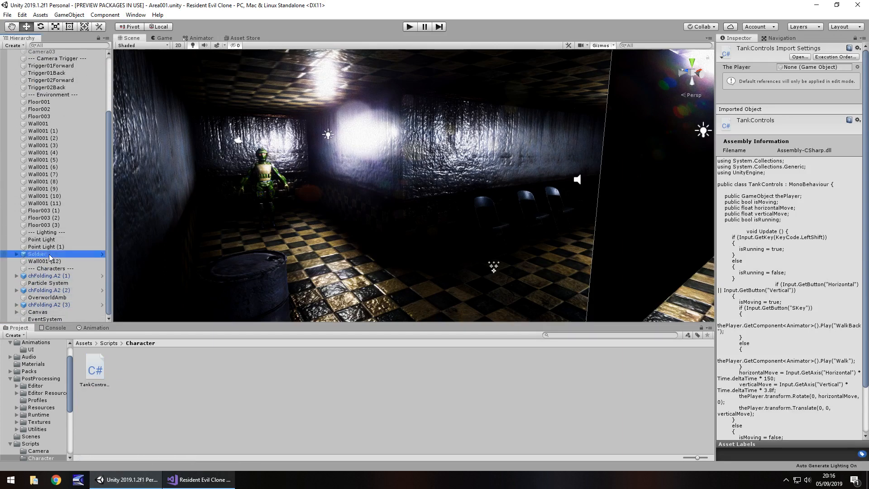
pyautogui.click(37, 254)
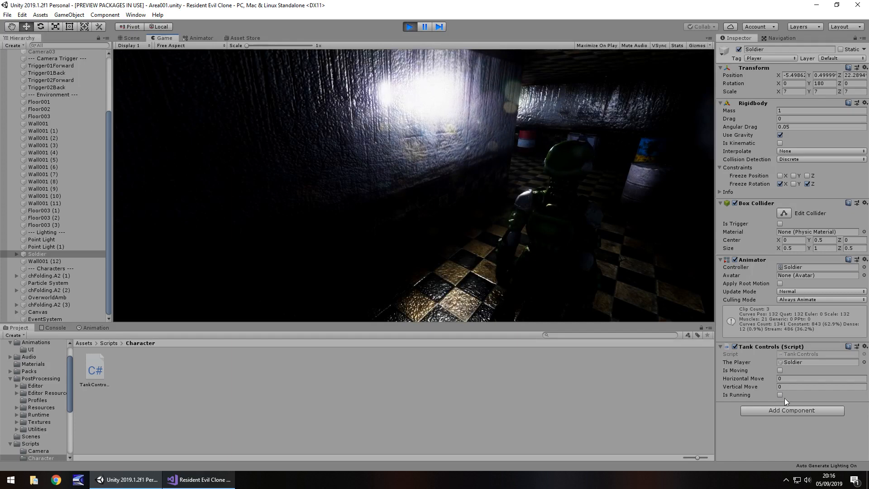
pyautogui.click(779, 395)
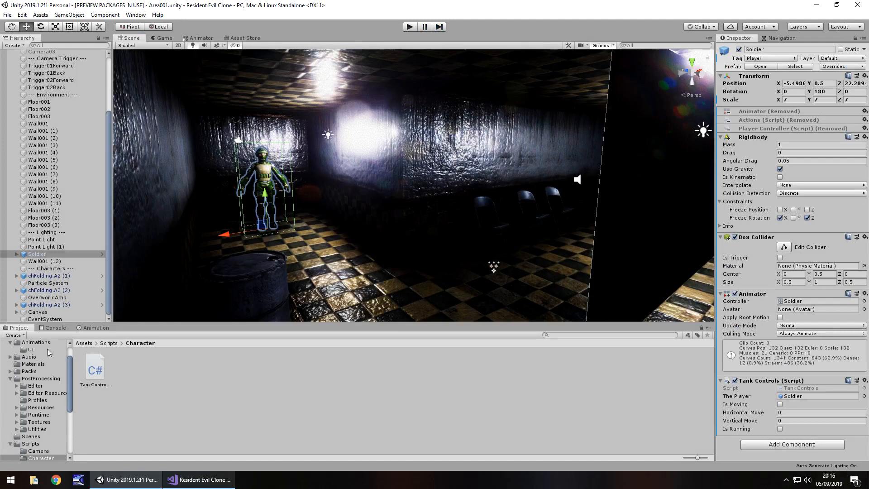
# Browse the Yurowm Animations folder and inspect the Run model and clip.
pyautogui.scroll(-3)
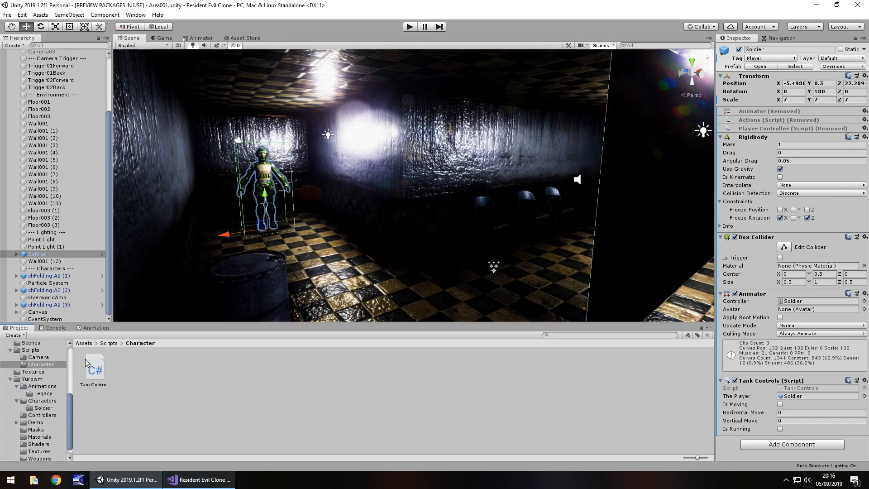
pyautogui.click(41, 386)
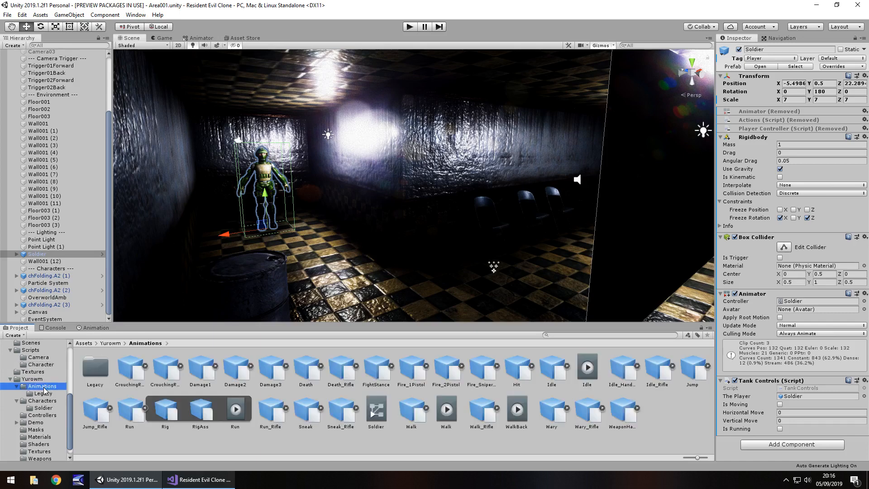
pyautogui.moveTo(215, 444)
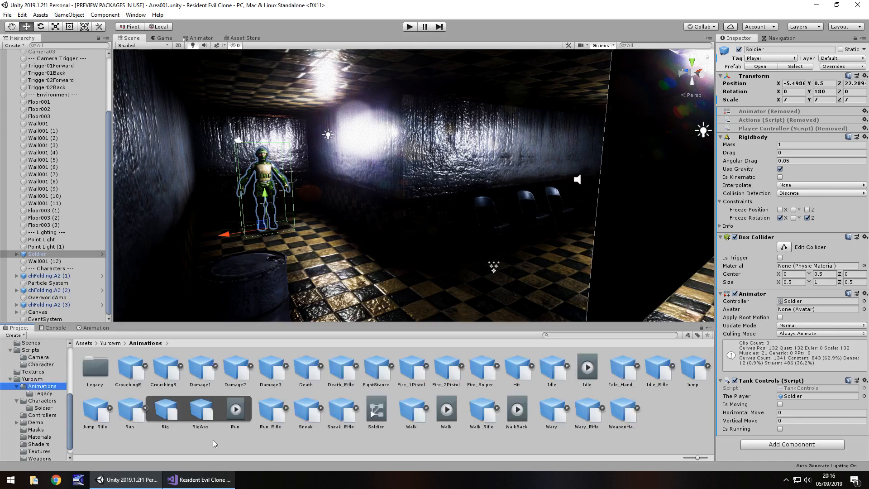
pyautogui.click(236, 411)
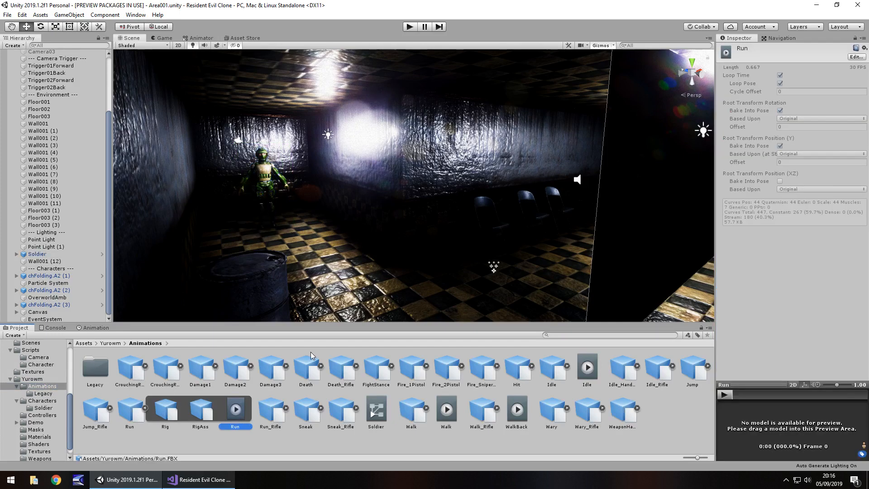
pyautogui.click(271, 410)
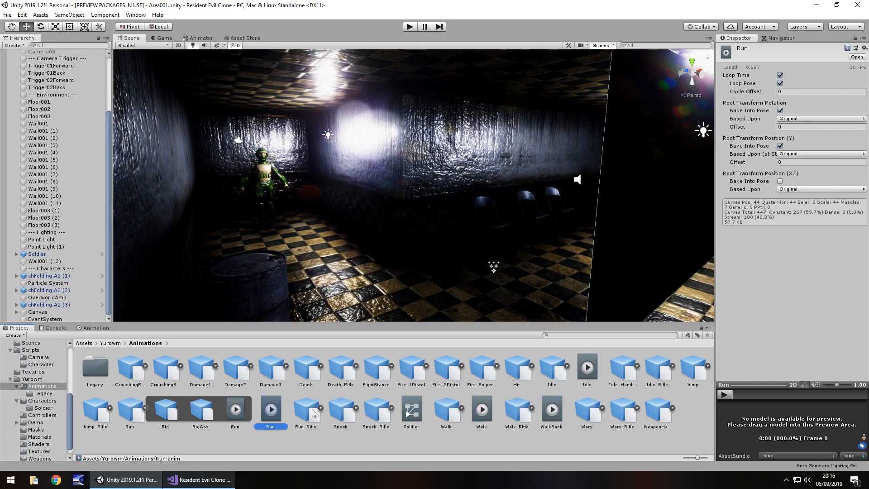
# Select the Soldier, view its Animator state machine, then return to the script editor.
pyautogui.click(36, 253)
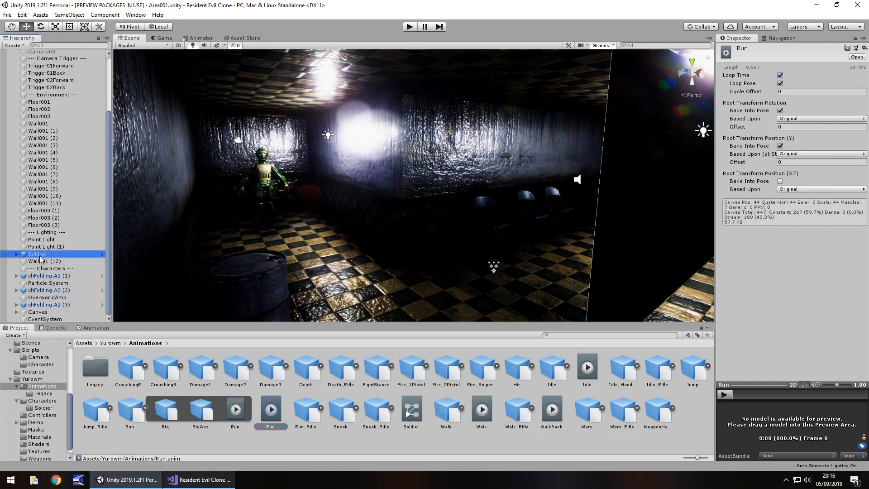
pyautogui.click(201, 38)
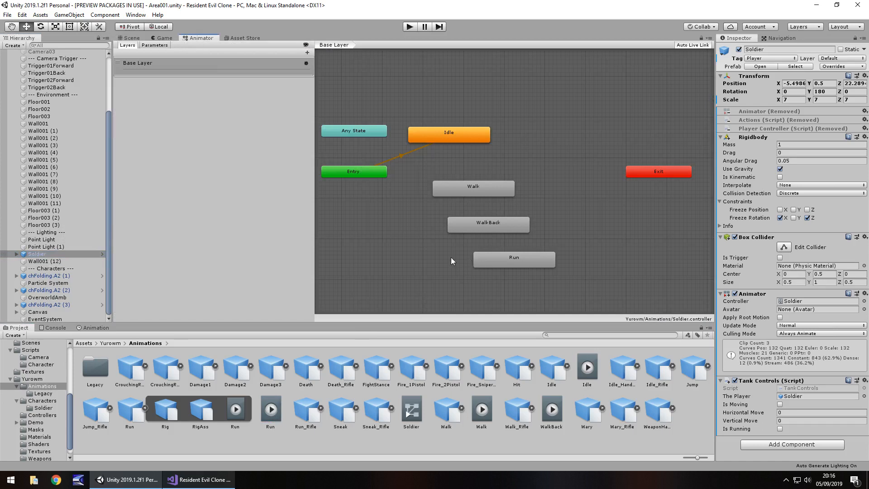
pyautogui.click(131, 38)
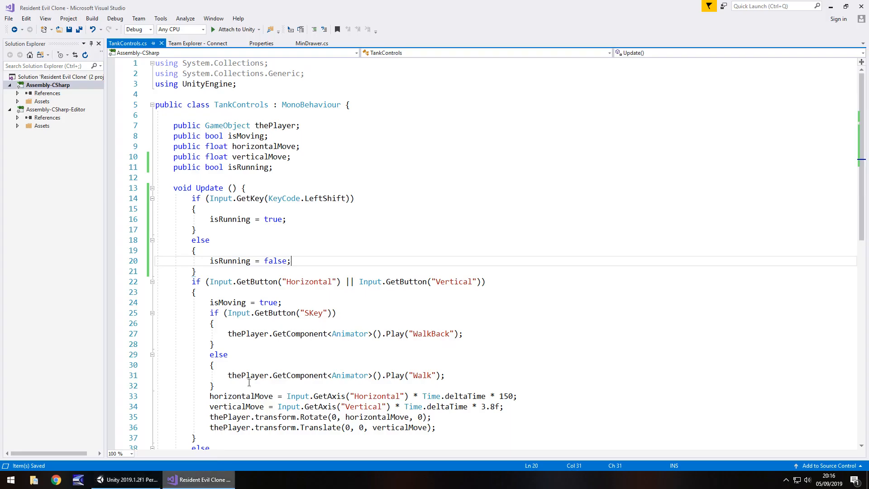
pyautogui.moveTo(347, 201)
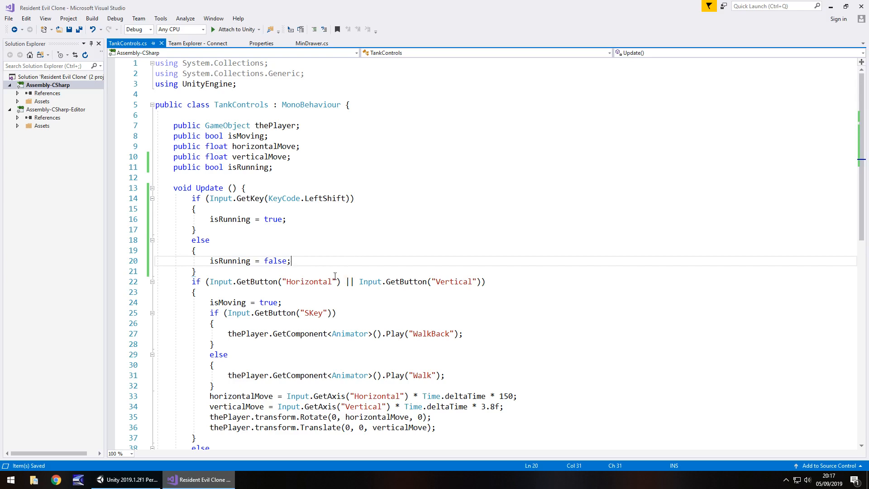
# Insert a new line above the Play("Walk") call for the isRunning == false check.
pyautogui.scroll(-3)
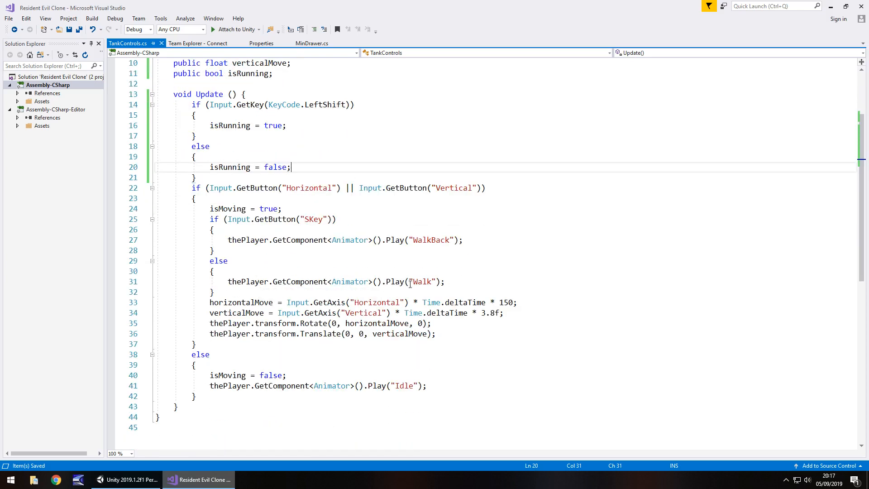
pyautogui.press('enter')
pyautogui.write('if (isRunning == false')
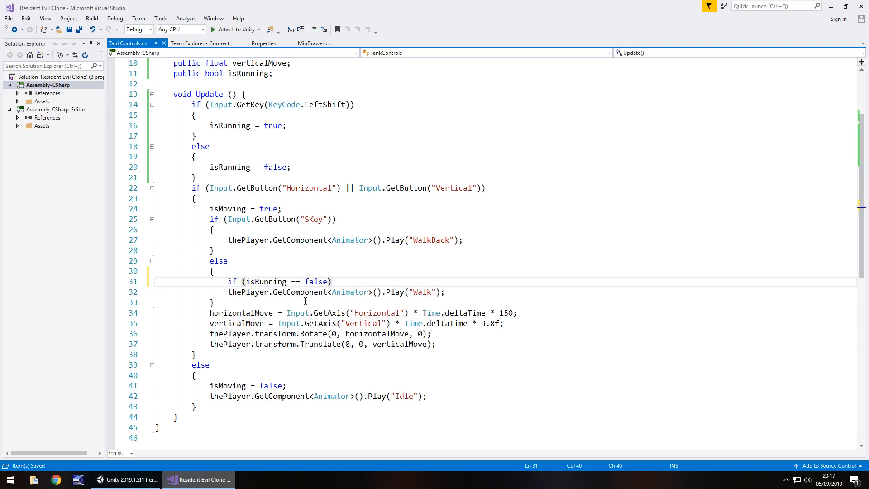
# Brace the Walk call and add an else branch playing the "Run" animation instead.
pyautogui.write('{ }')
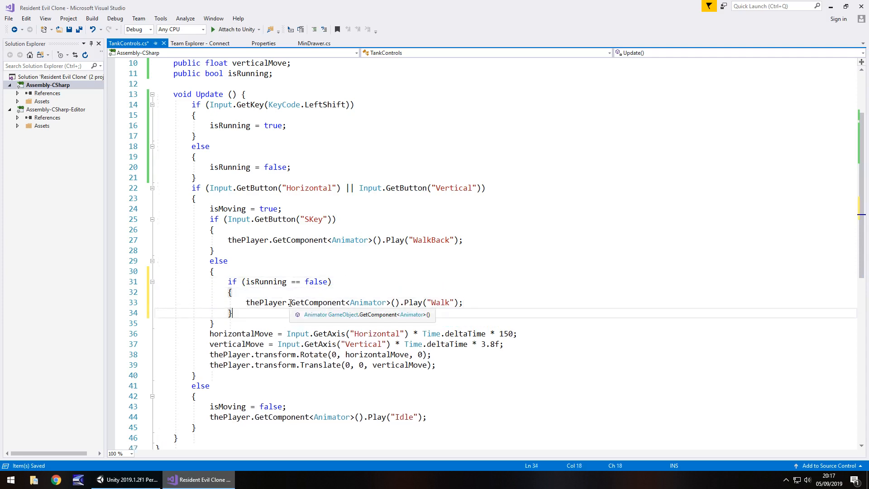
pyautogui.write('else {')
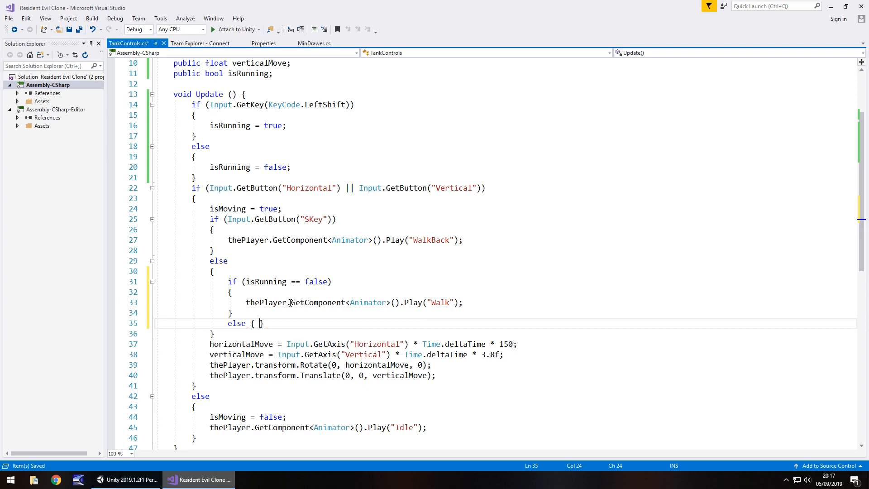
pyautogui.press('enter')
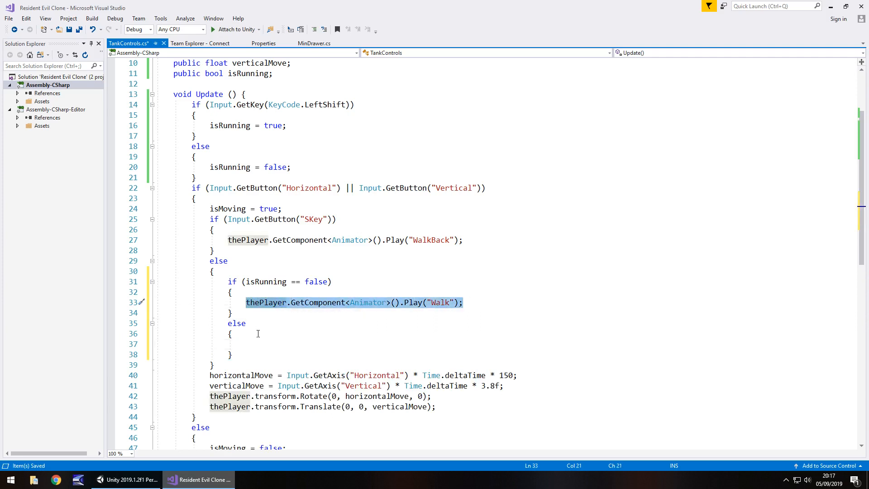
pyautogui.write('thePlayer.GetComponent<Animator>().Play("Walk");')
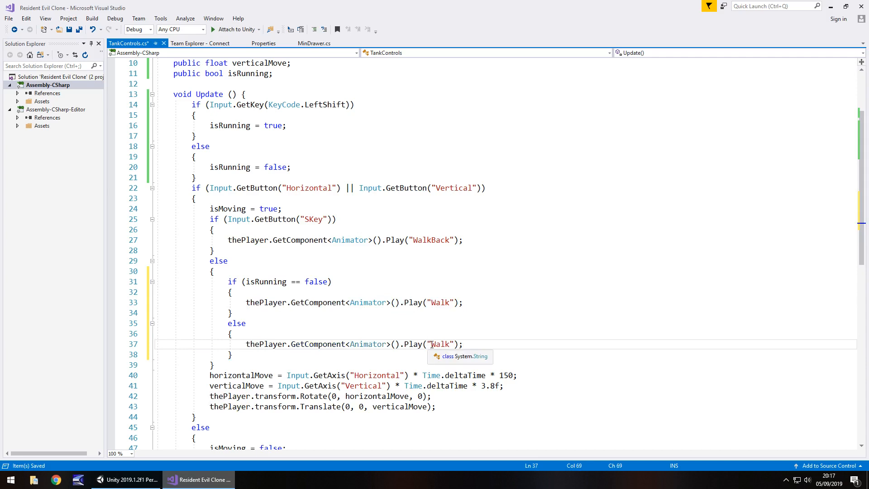
pyautogui.doubleClick(440, 345)
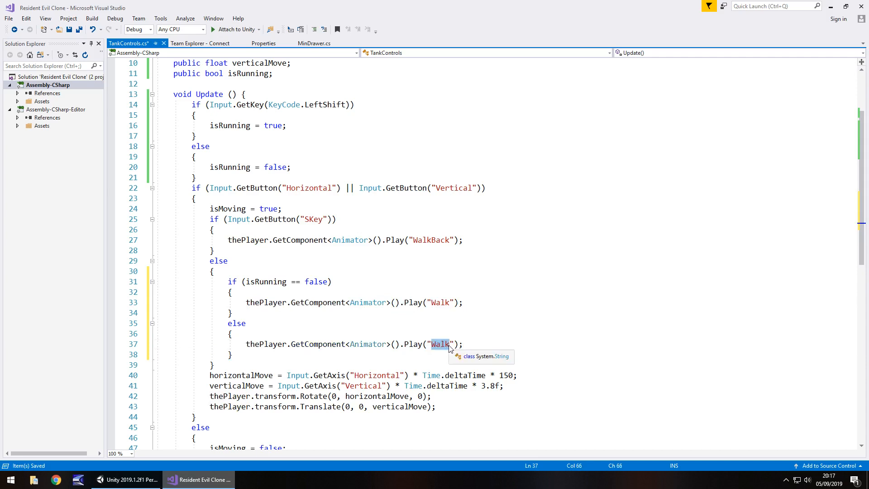
pyautogui.write('Run')
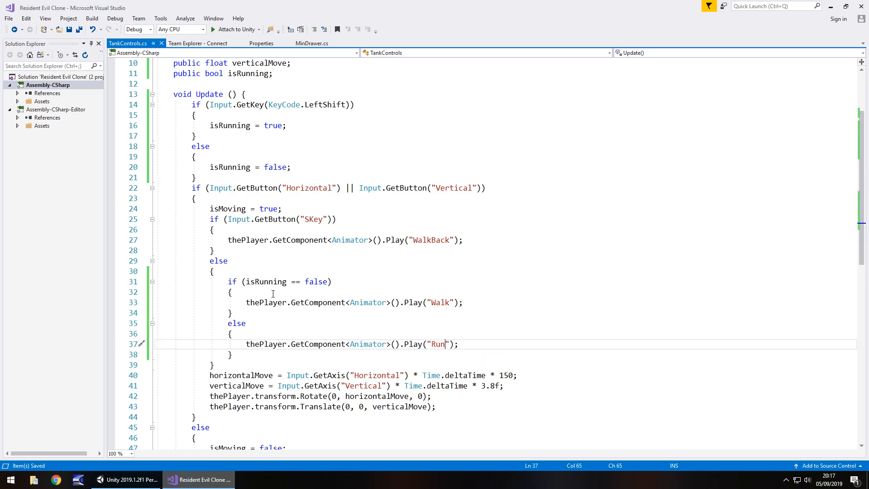
pyautogui.moveTo(297, 295)
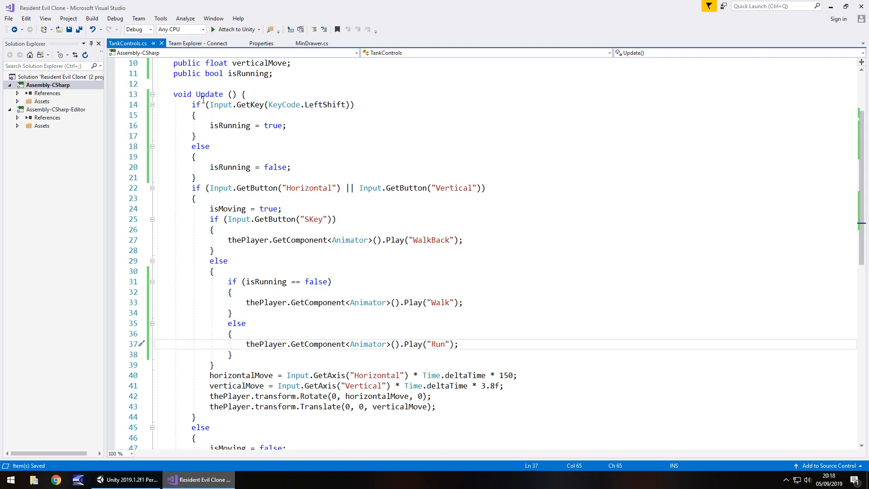
pyautogui.moveTo(241, 143)
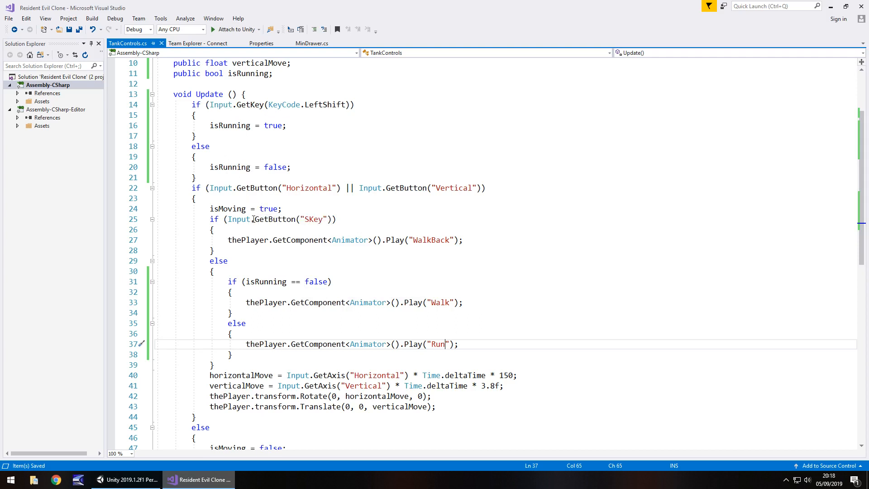
pyautogui.moveTo(263, 295)
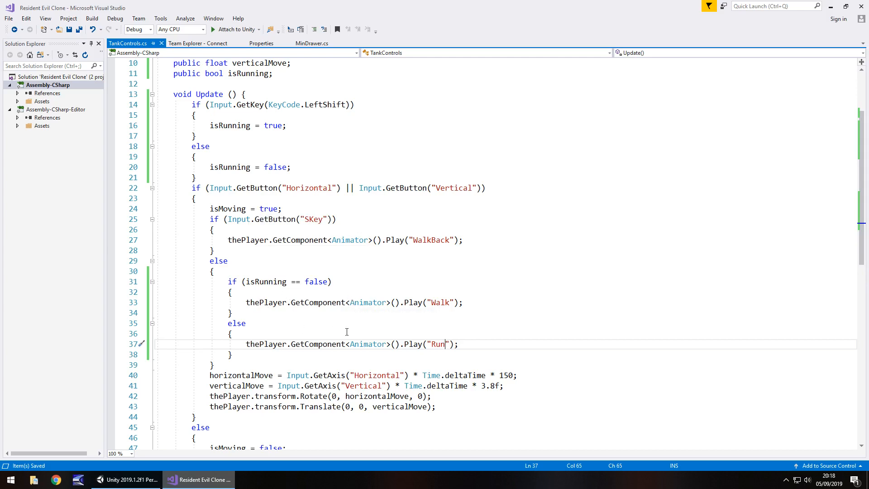
pyautogui.moveTo(256, 364)
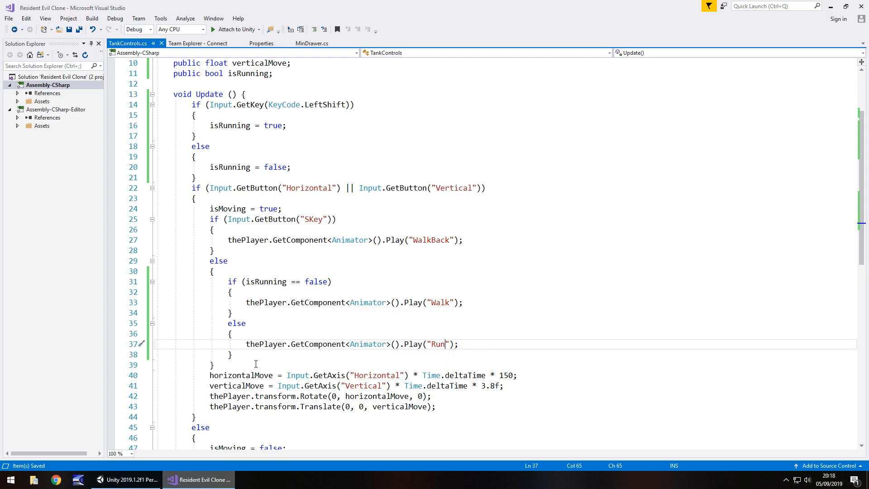
# Wrap the horizontalMove and verticalMove lines in if (isRunning == false) { }.
pyautogui.scroll(-3)
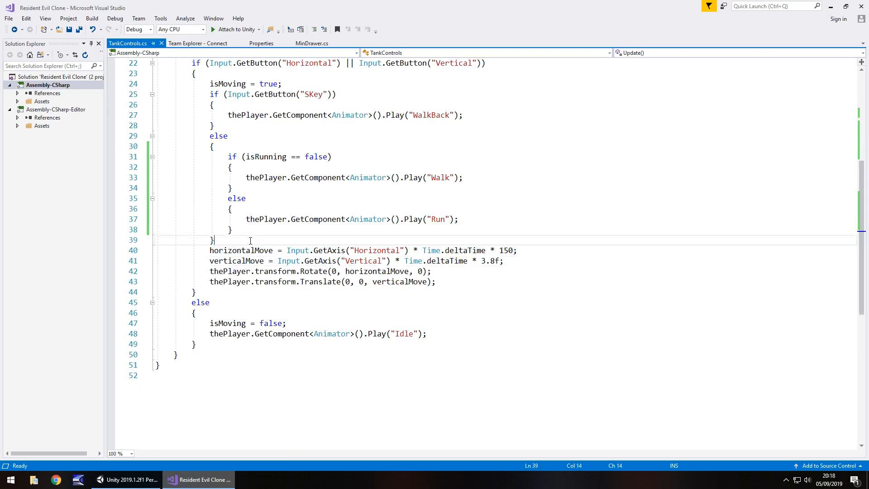
pyautogui.write('i')
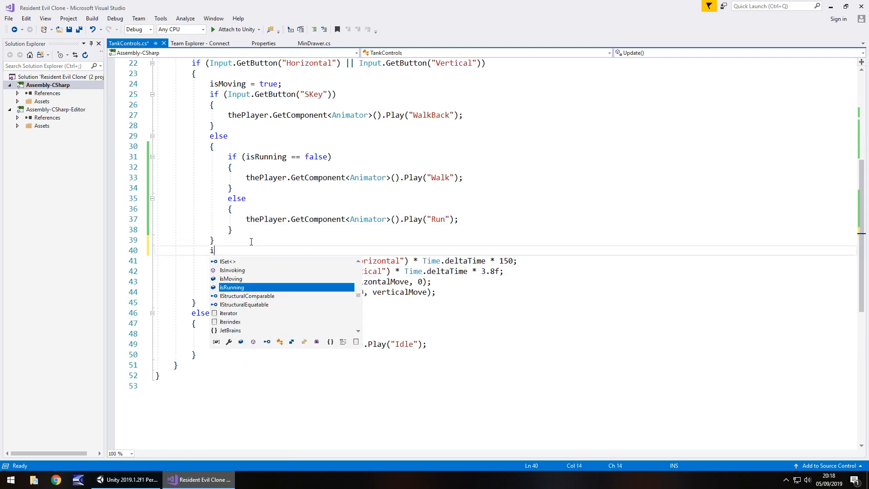
pyautogui.write('f (')
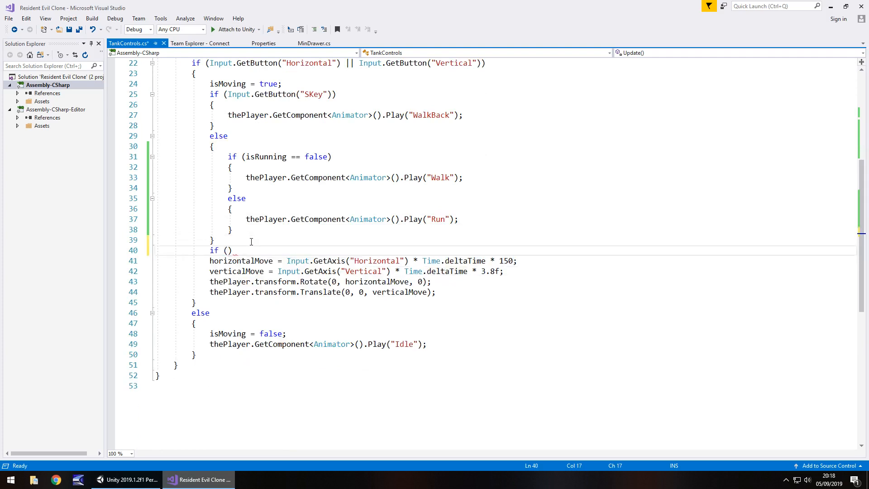
pyautogui.write('isRunning ==')
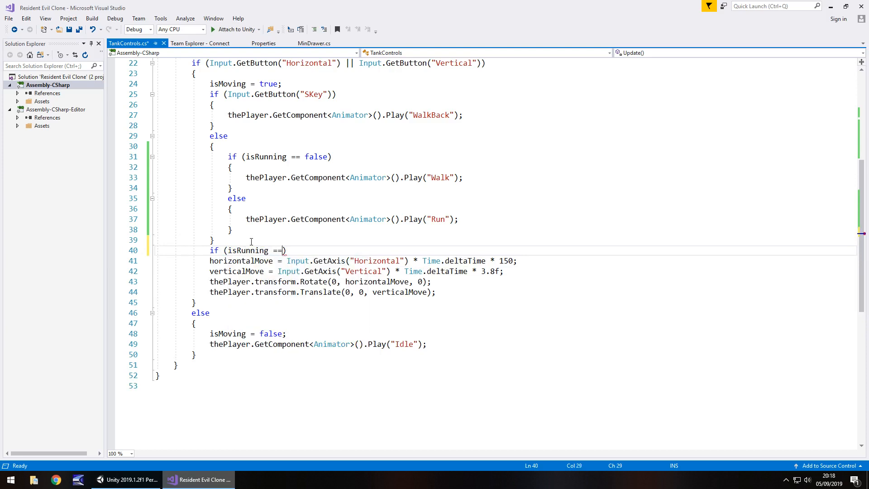
pyautogui.write('false')
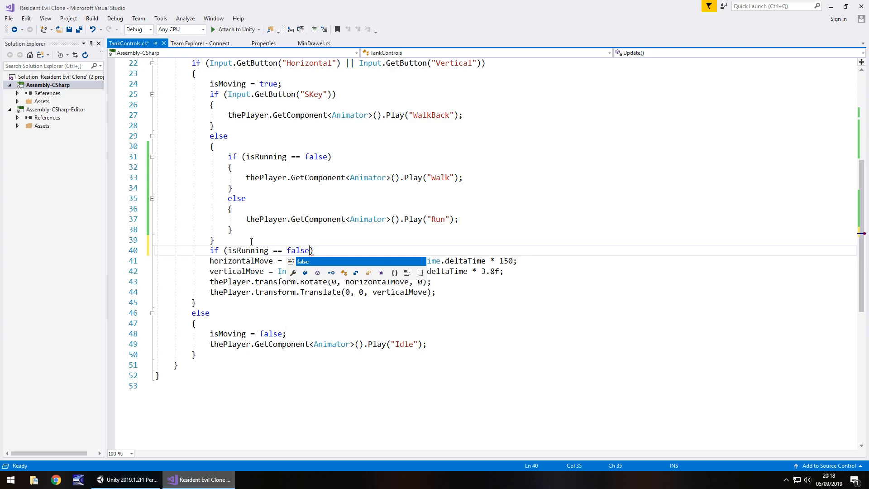
pyautogui.write('{ }')
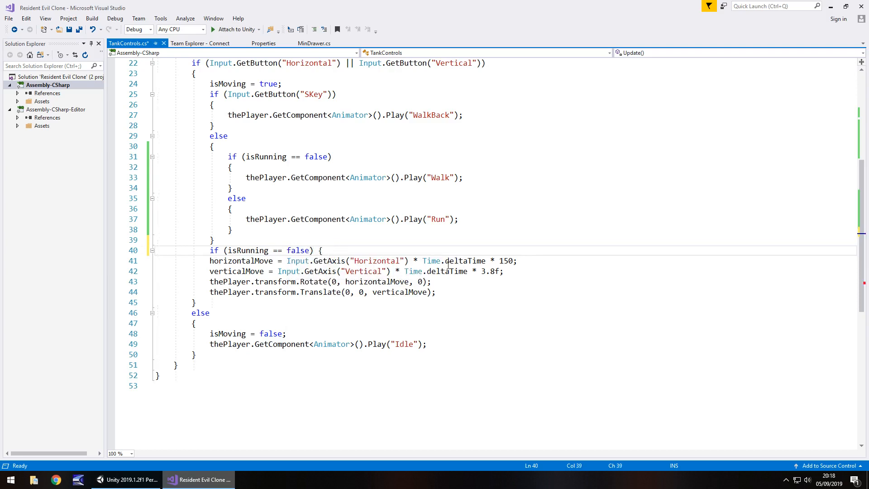
pyautogui.press('Enter')
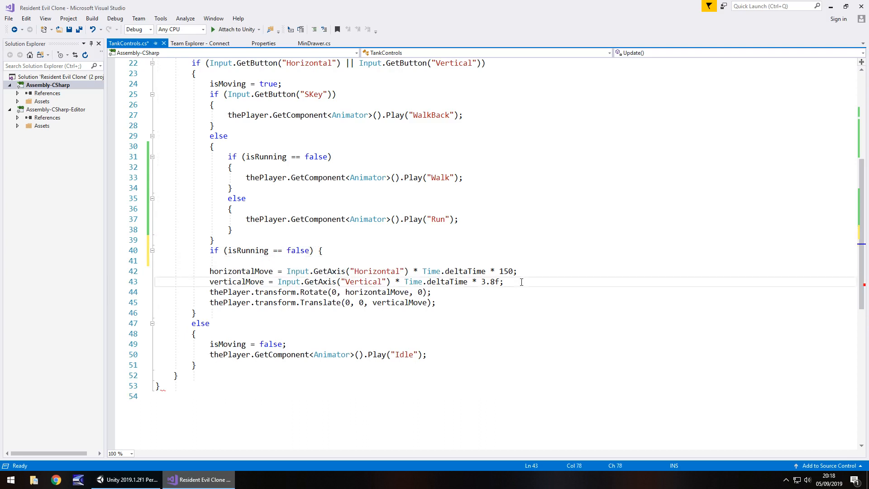
pyautogui.press('enter')
pyautogui.write('}')
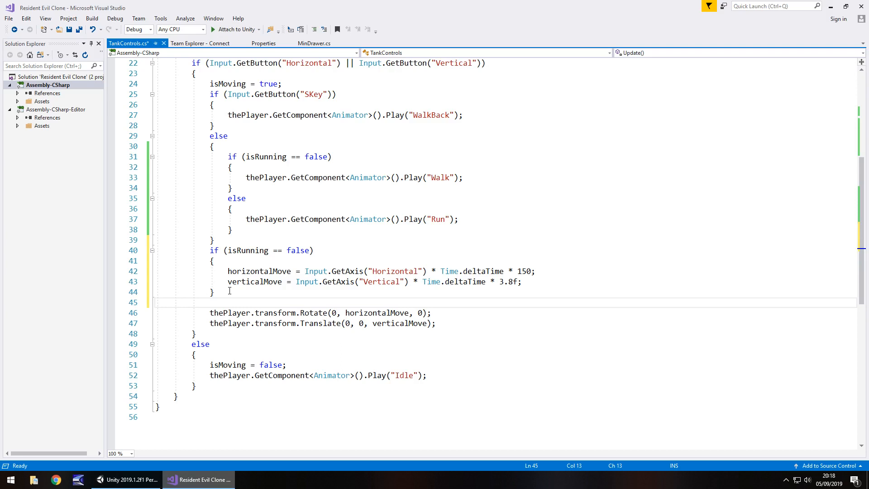
# Start a second block if (isRunning == true) for the running movement lines.
pyautogui.write('if')
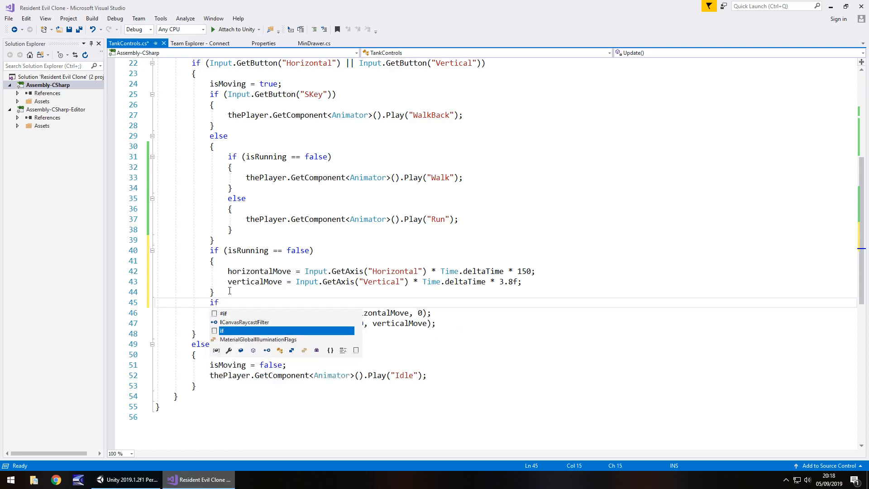
pyautogui.write('()')
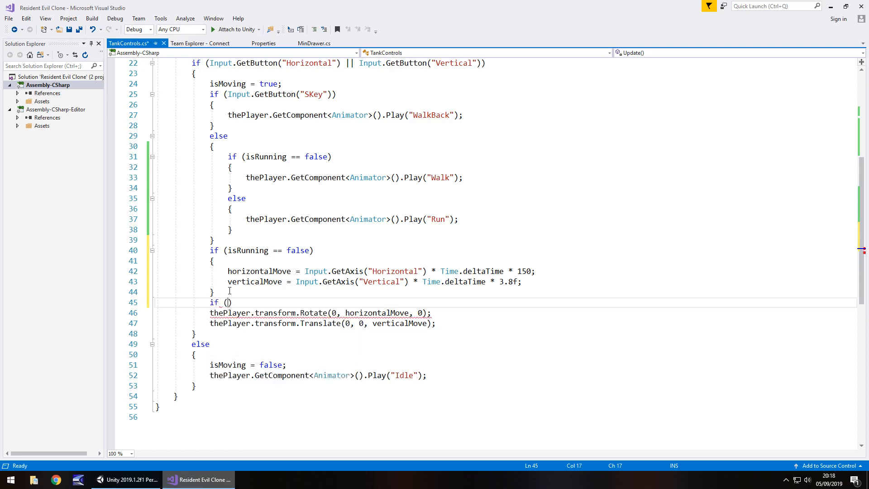
pyautogui.write('is')
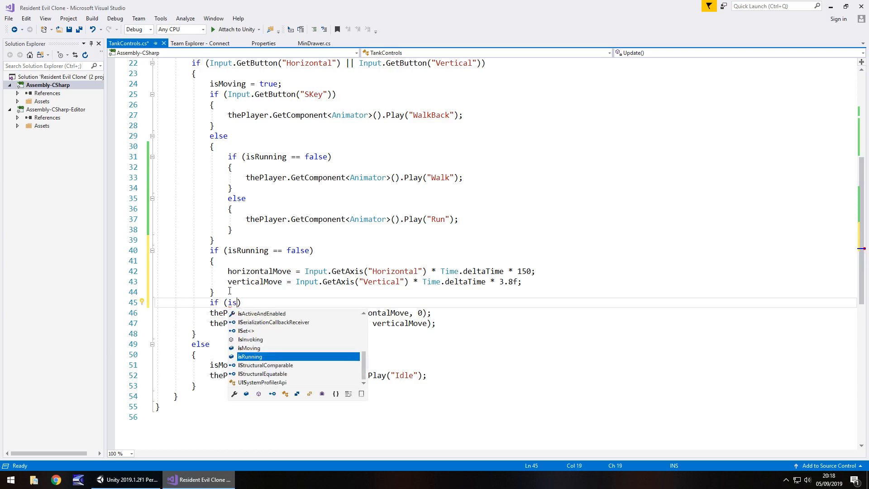
pyautogui.write('R')
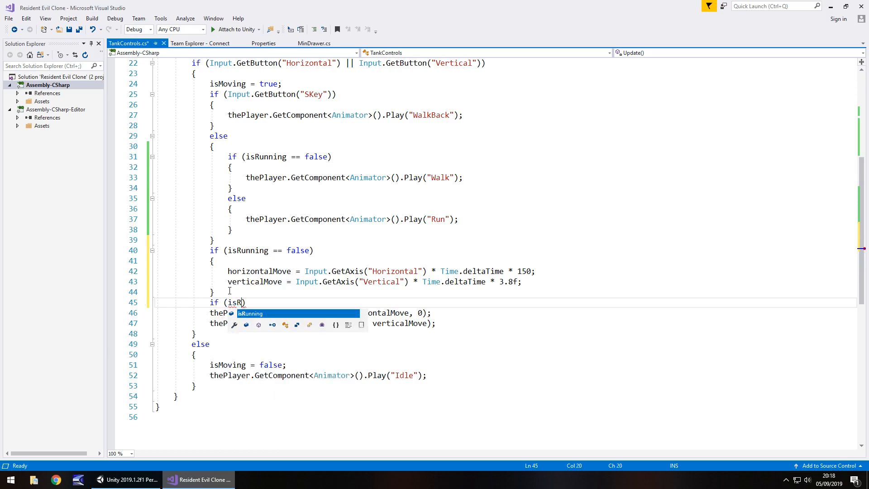
pyautogui.write('u')
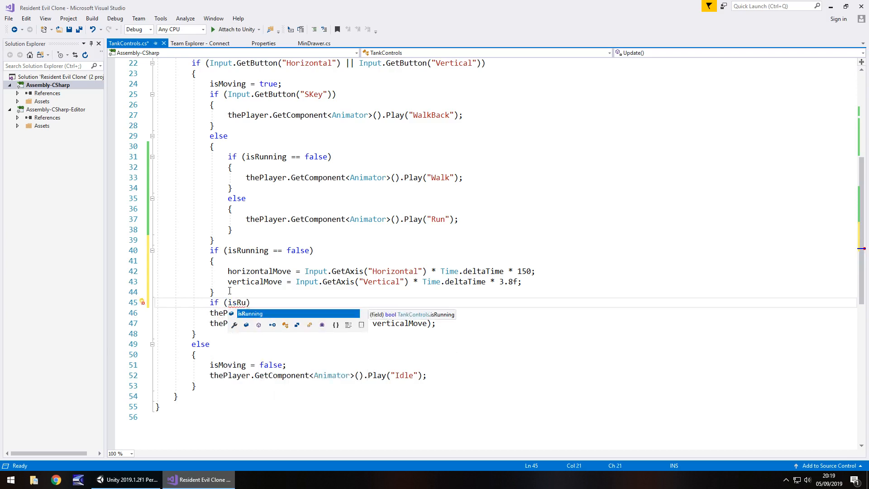
pyautogui.write('nning == true')
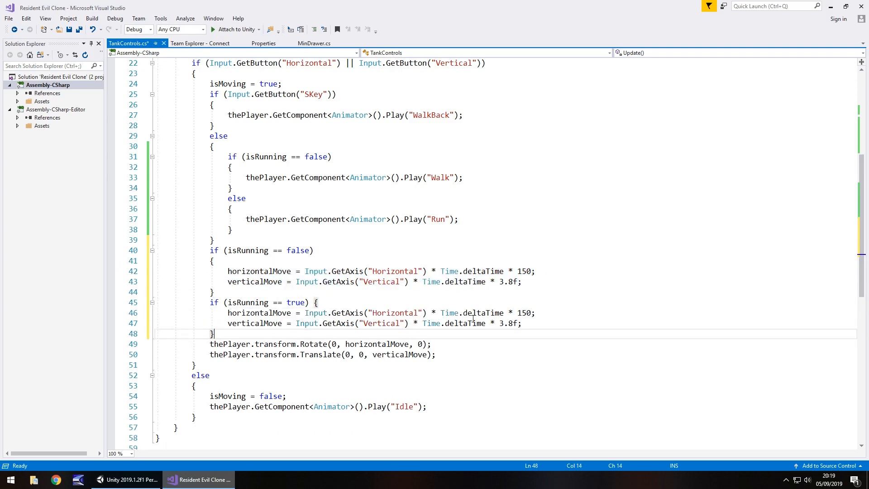
pyautogui.moveTo(467, 323)
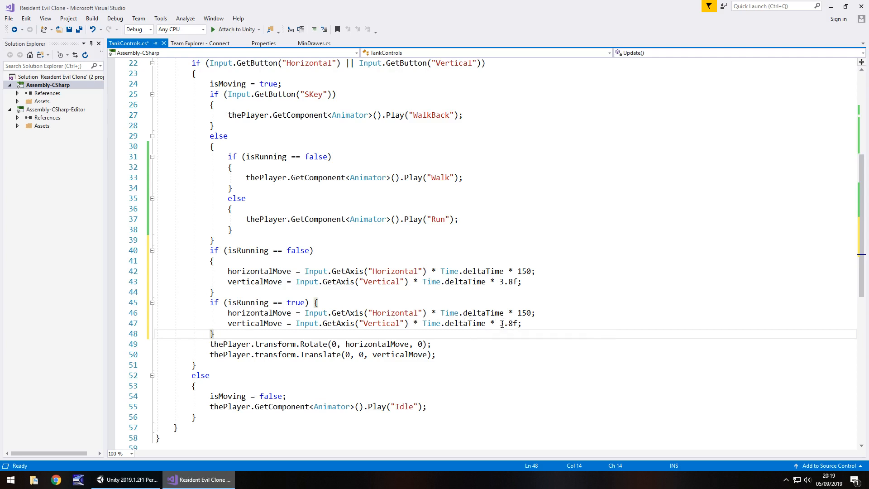
pyautogui.moveTo(490, 323)
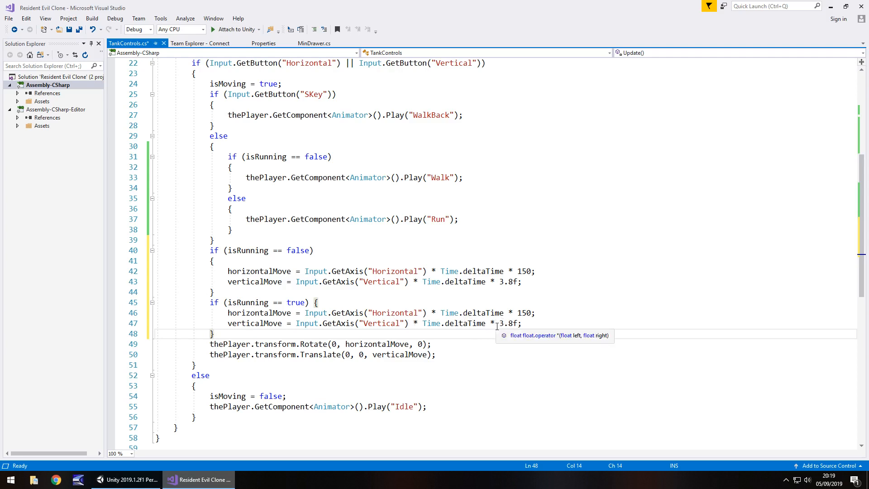
# Change the running block's verticalMove multiplier from 3.8 to 15.1.
pyautogui.doubleClick(506, 324)
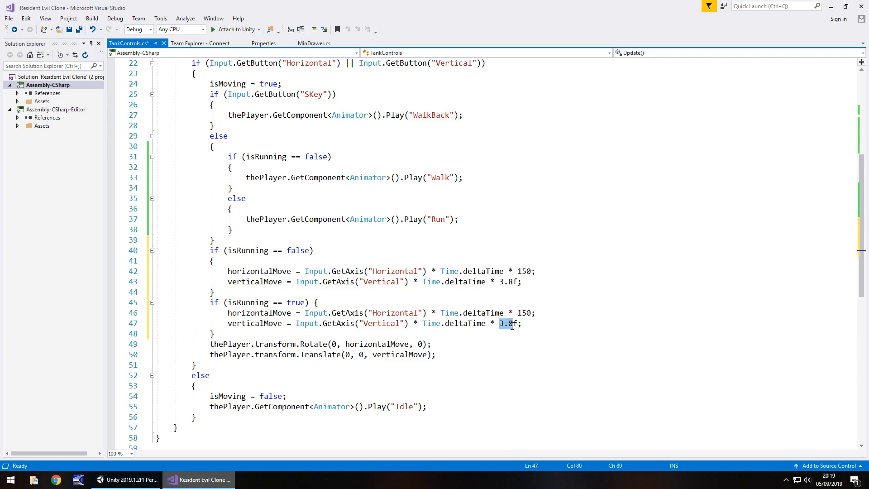
pyautogui.moveTo(510, 327)
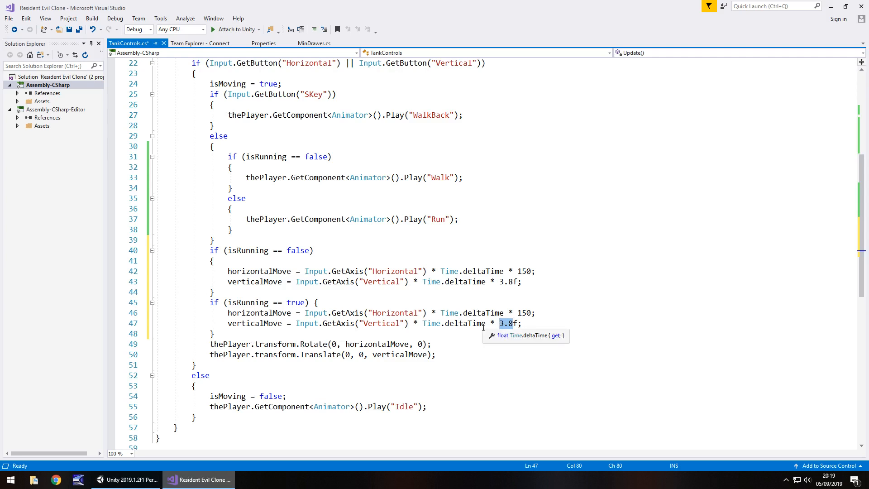
pyautogui.write('15.')
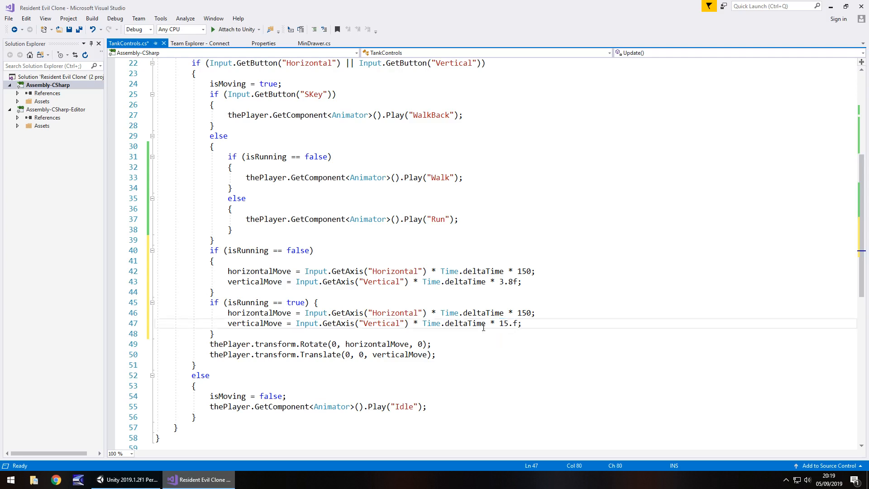
pyautogui.write('.1')
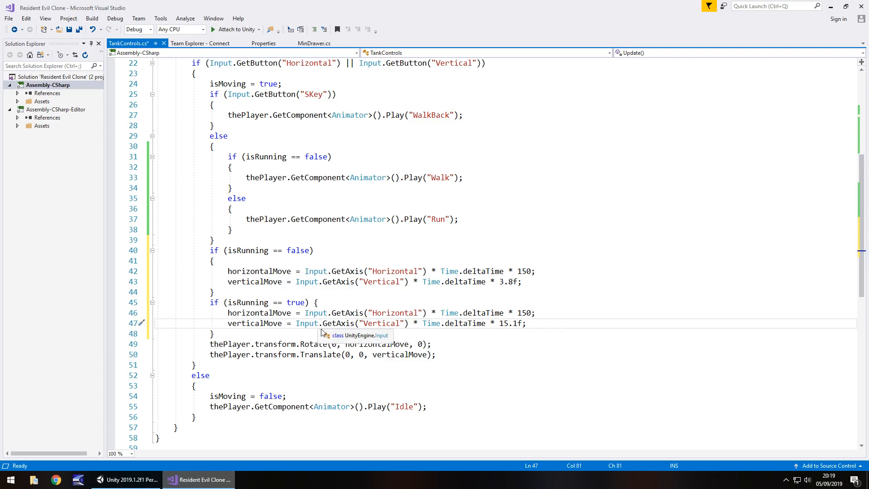
pyautogui.moveTo(304, 323)
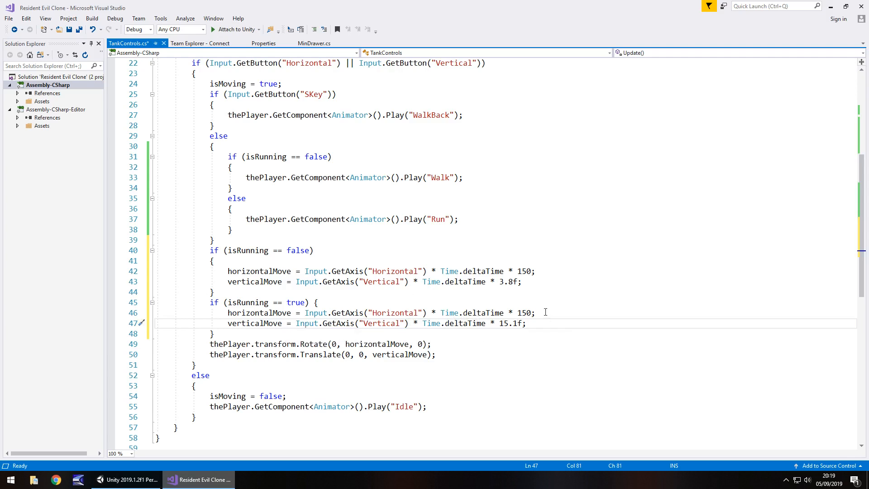
pyautogui.click(538, 312)
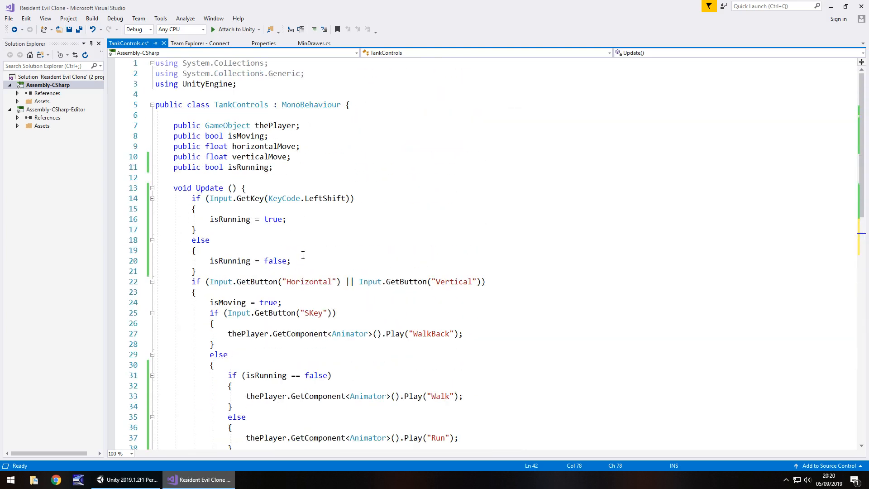
# Save TankControls with the 15.1f running speed and add a blank line below isRunning.
pyautogui.scroll(-3)
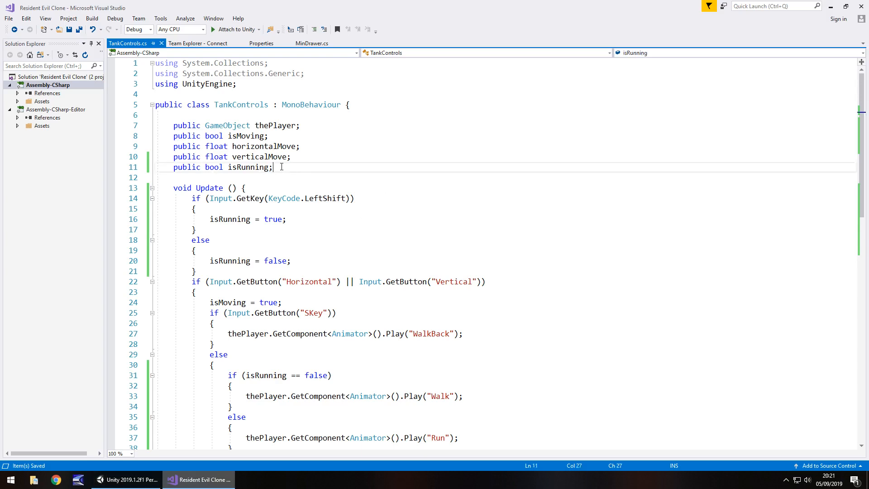
pyautogui.scroll(-3)
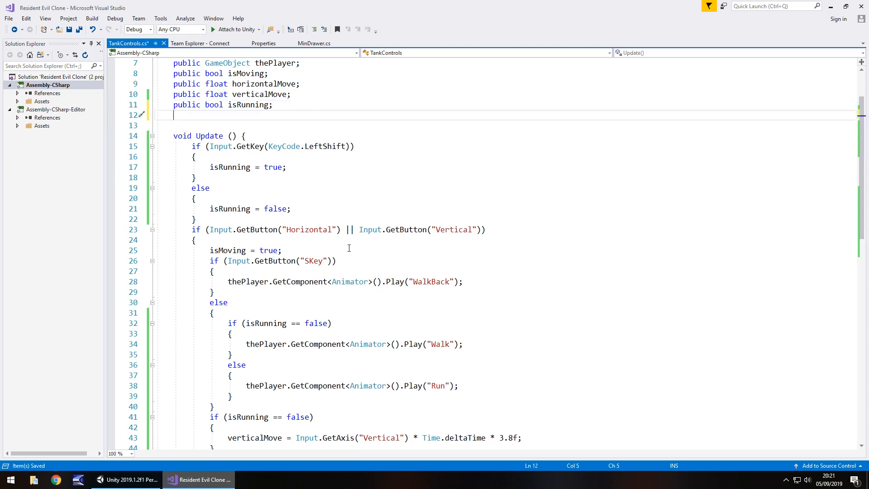
# Declare the field 'public bool backwardsCheck = false;'.
pyautogui.write('public')
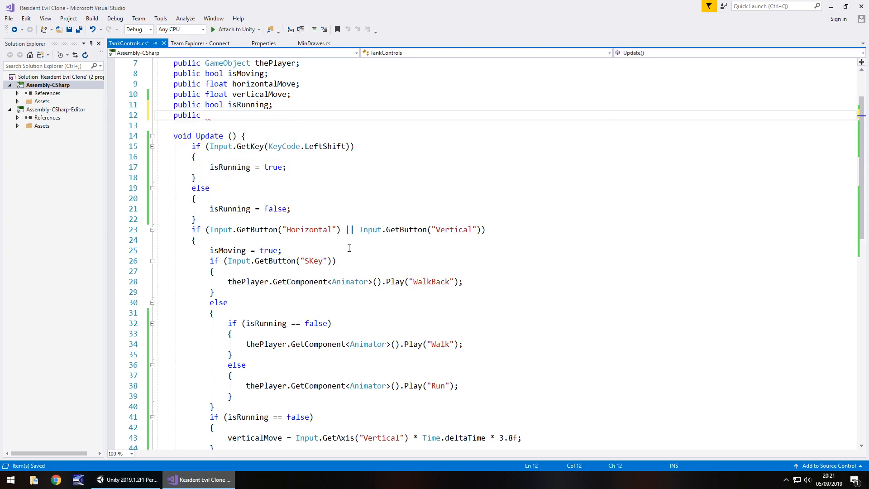
pyautogui.write('bool')
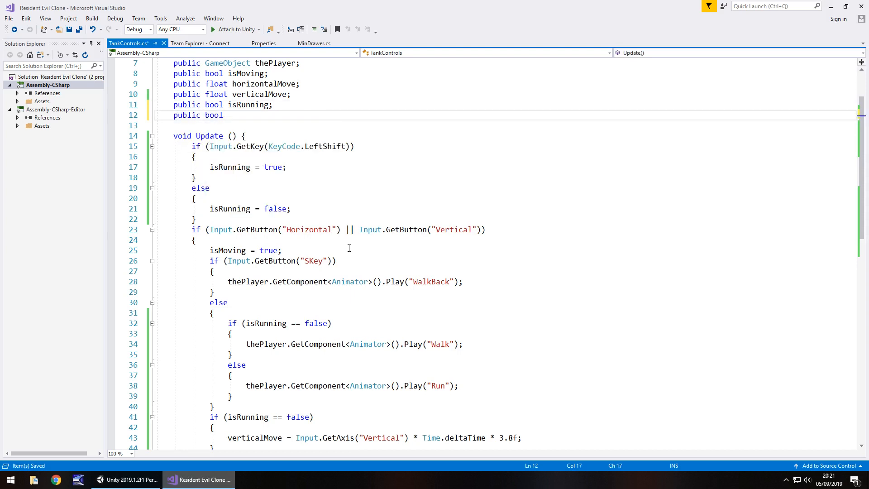
pyautogui.write('backward')
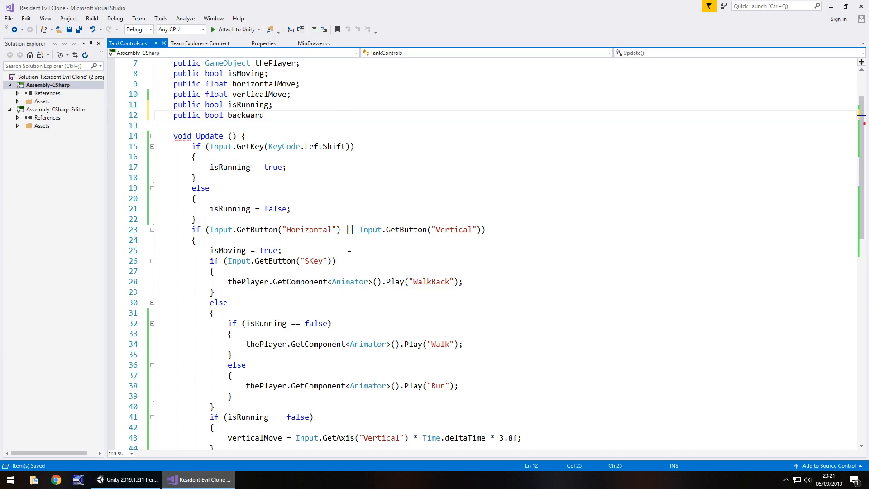
pyautogui.write('s')
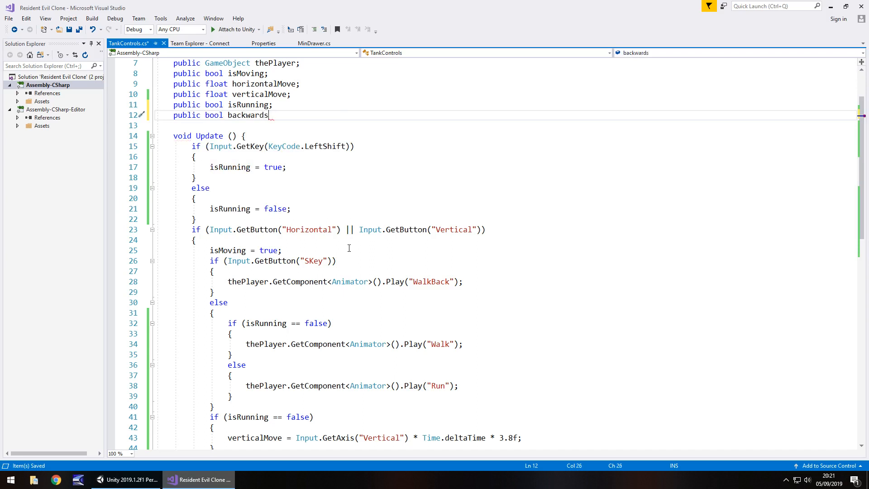
pyautogui.write('Check')
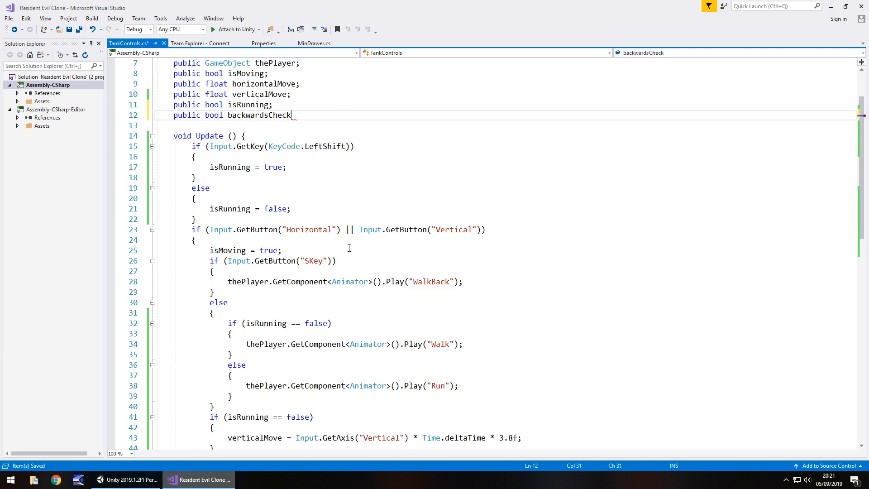
pyautogui.write('= false')
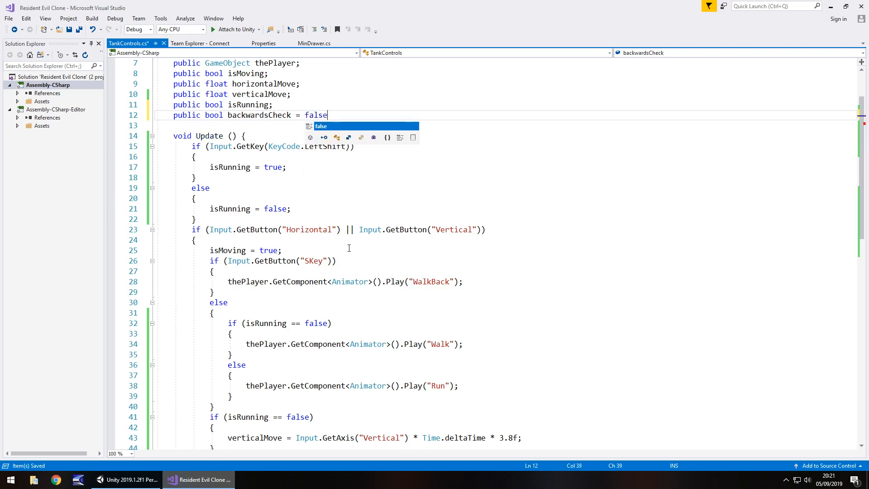
pyautogui.write(';')
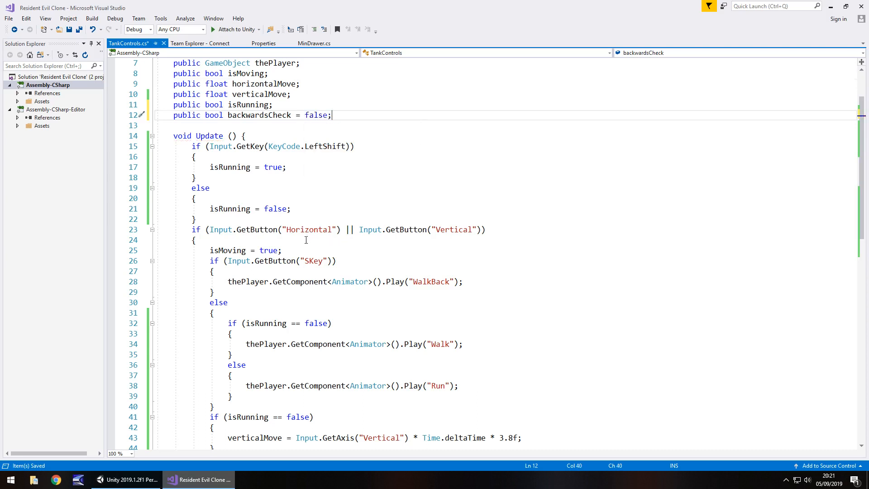
# Begin 'backwardsCheck = true;' inside the SKey branch before WalkBack.
pyautogui.scroll(-3)
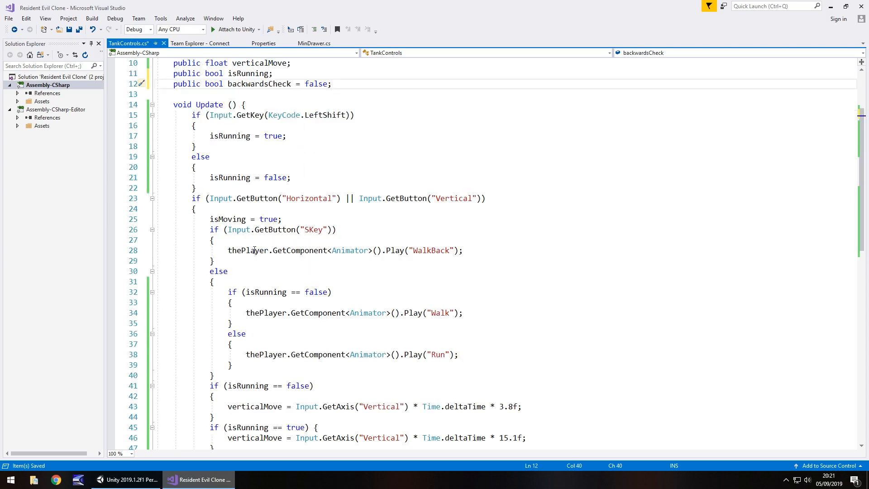
pyautogui.doubleClick(245, 250)
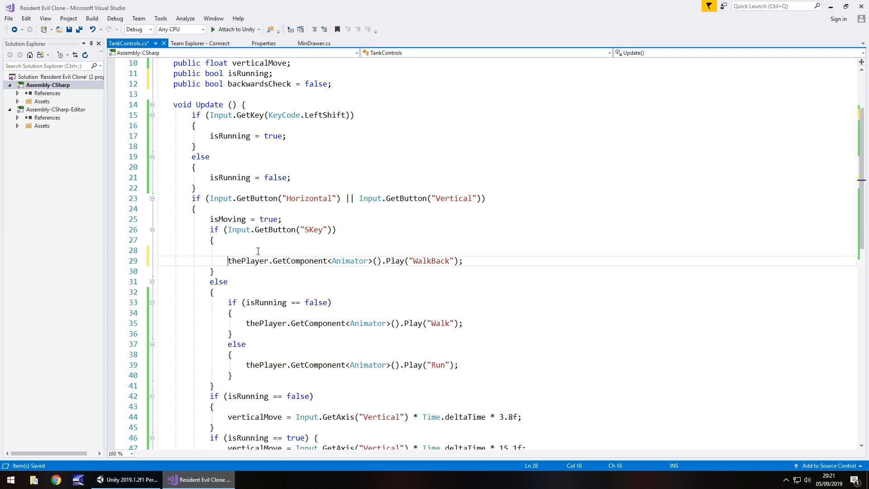
pyautogui.write('backwardsCheck = true;')
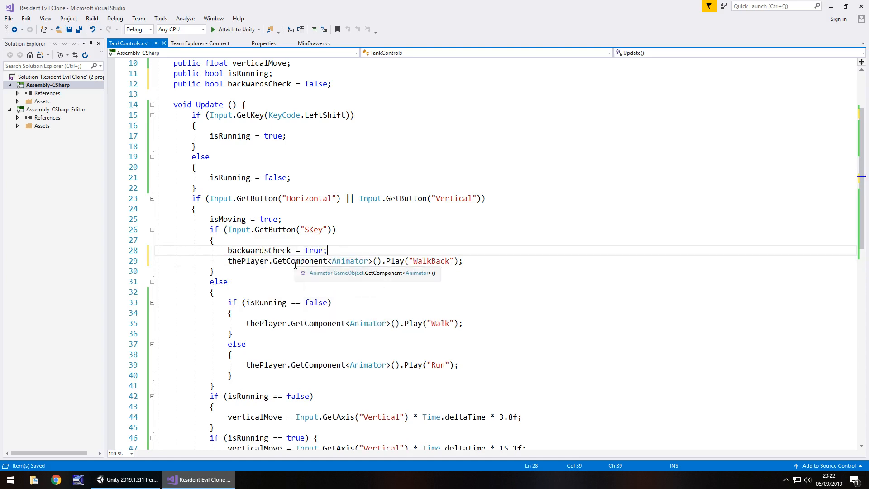
# Extend the run condition to 'isRunning == true && backwardsCheck == false'.
pyautogui.scroll(-3)
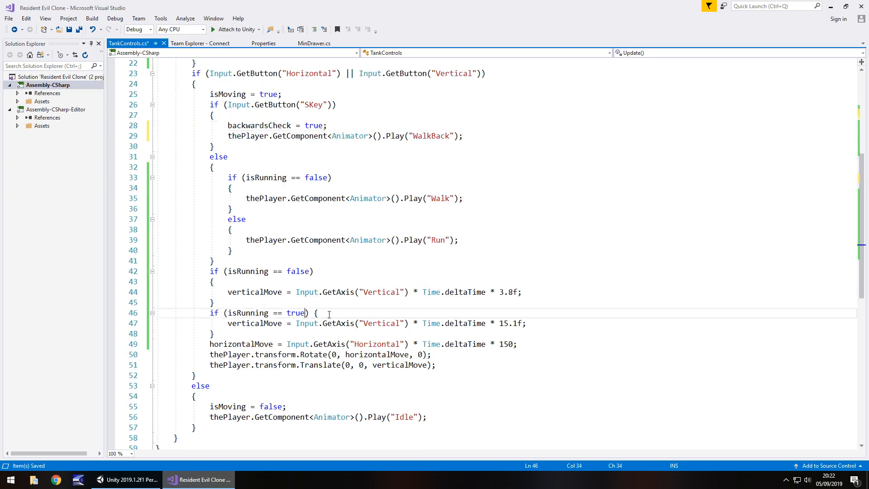
pyautogui.write('&& b')
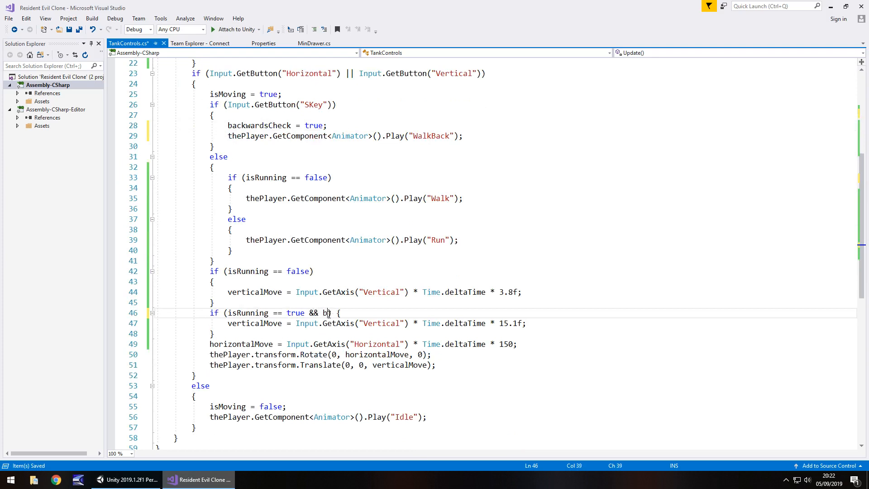
pyautogui.write('ackwardsCheck == false')
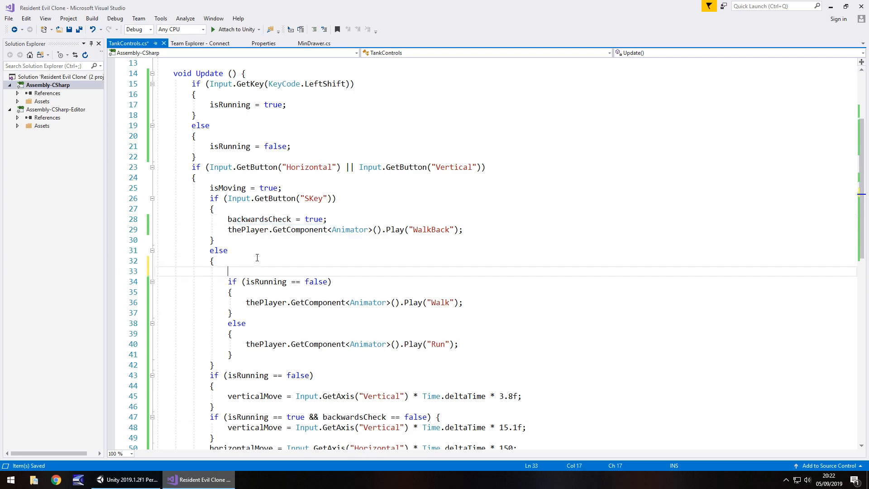
# Reset 'backwardsCheck = false;' at the top of the else block.
pyautogui.write('back')
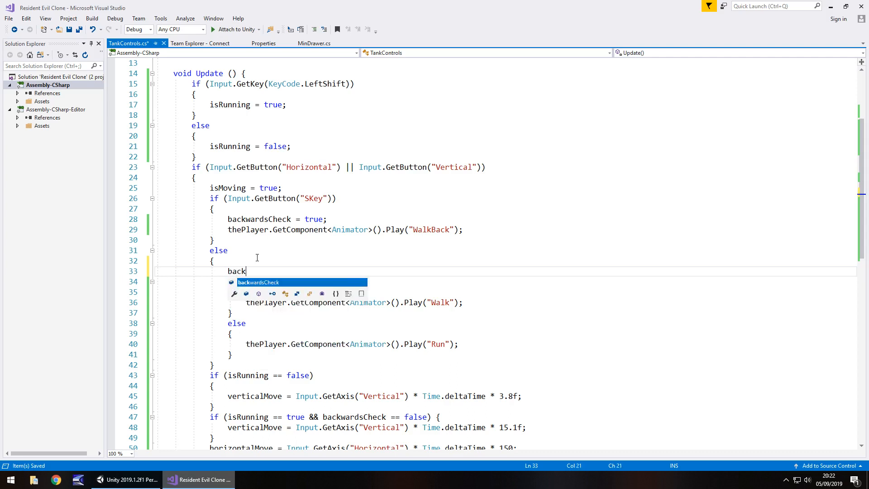
pyautogui.write('wardsCheck =')
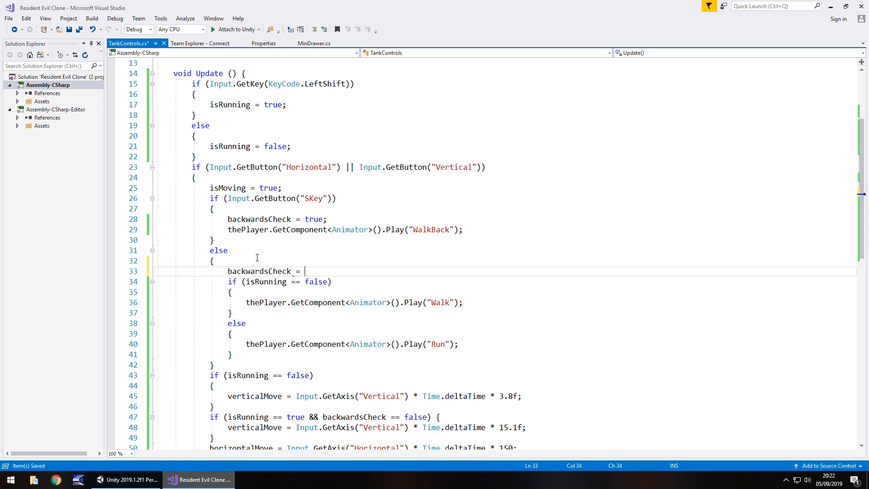
pyautogui.write('false;')
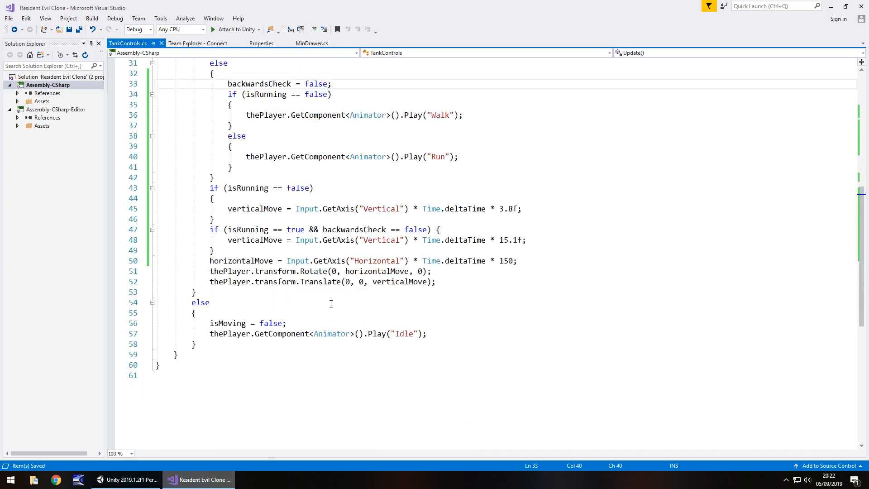
# Run Play mode, move the soldier with Shift held to confirm backwards running is blocked, then stop.
pyautogui.click(109, 480)
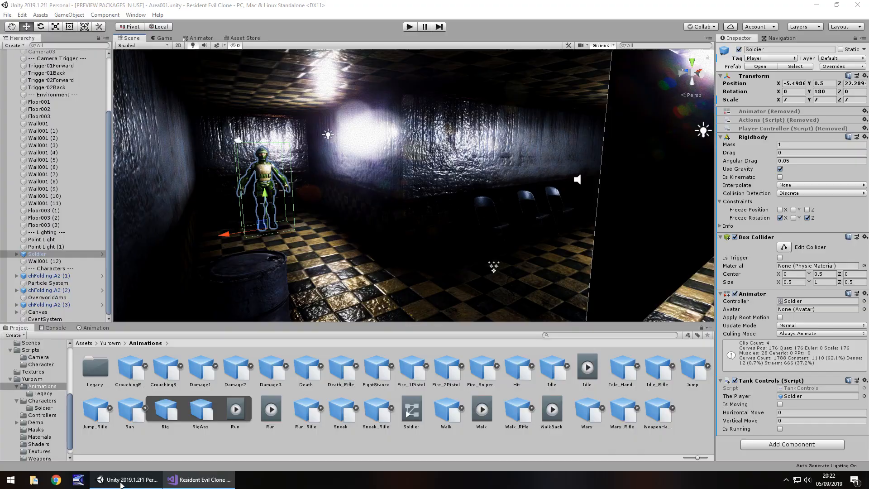
pyautogui.click(409, 27)
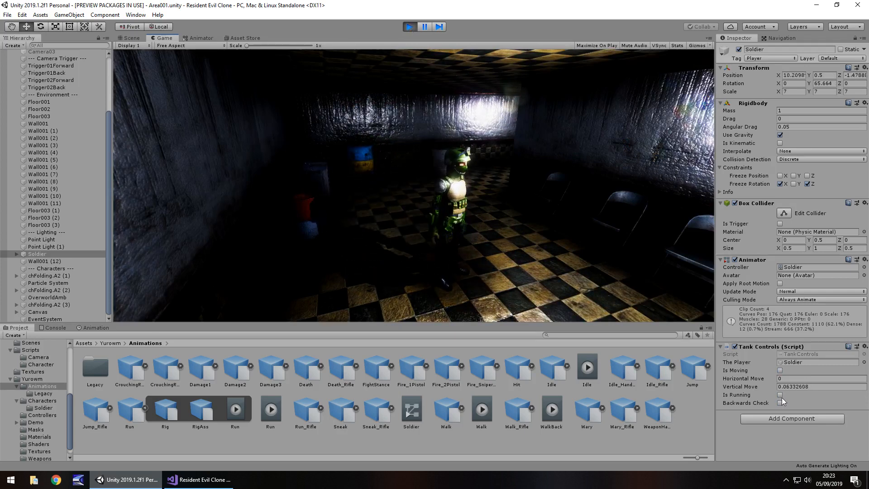
pyautogui.click(782, 401)
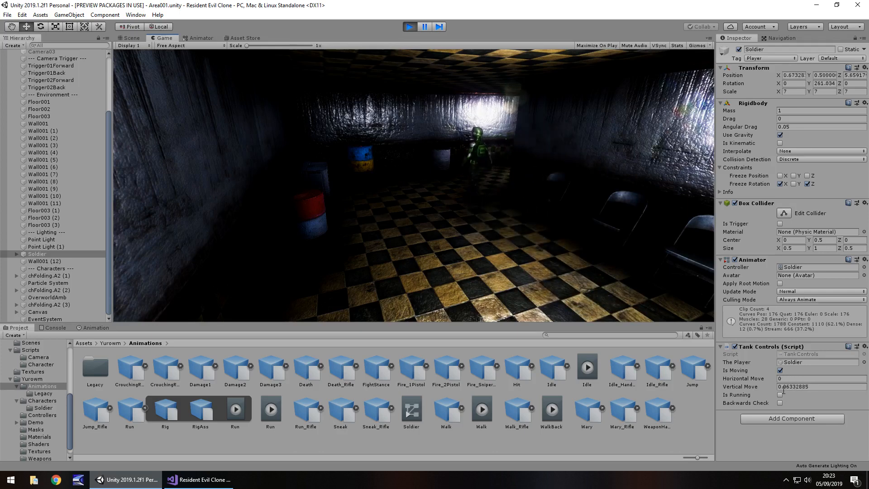
pyautogui.click(132, 39)
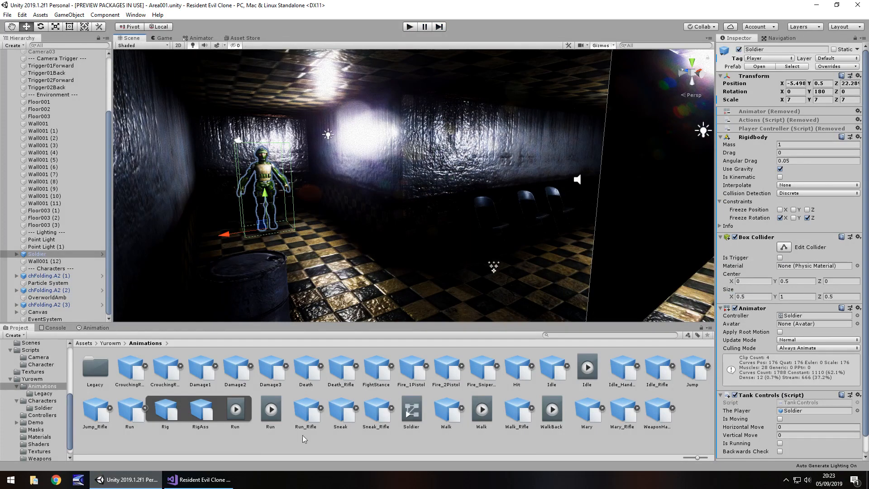
pyautogui.click(196, 480)
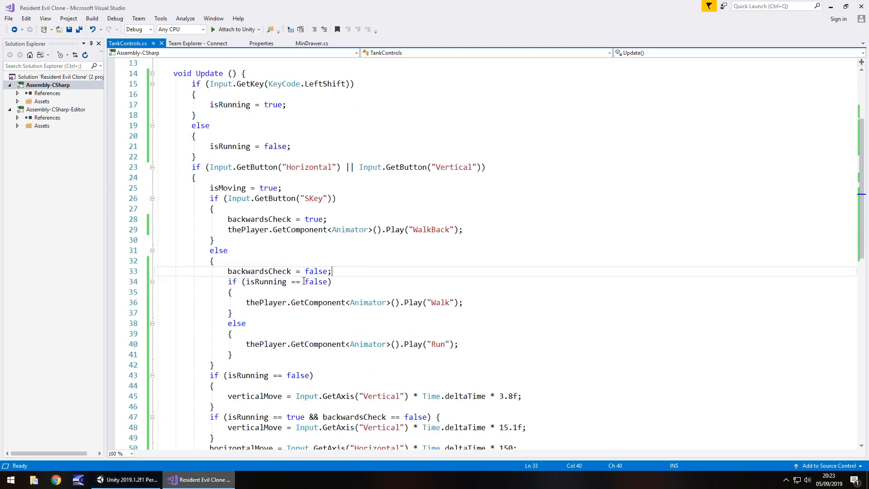
pyautogui.scroll(3)
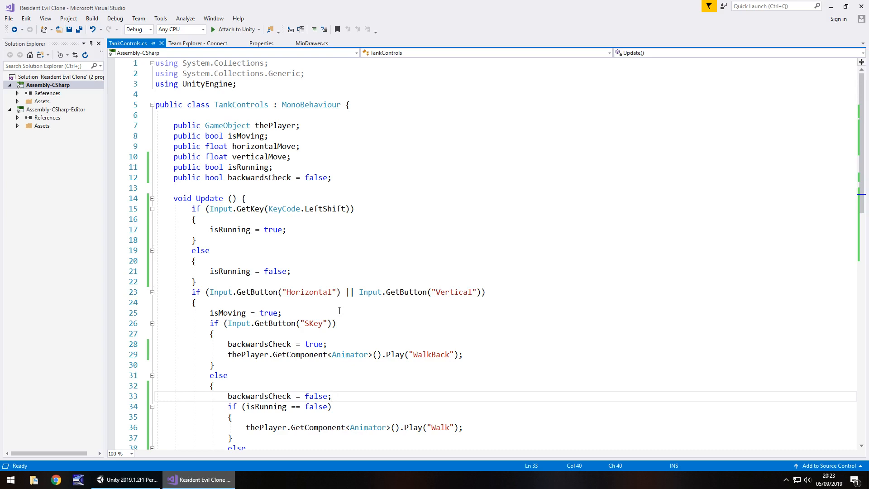
pyautogui.scroll(-3)
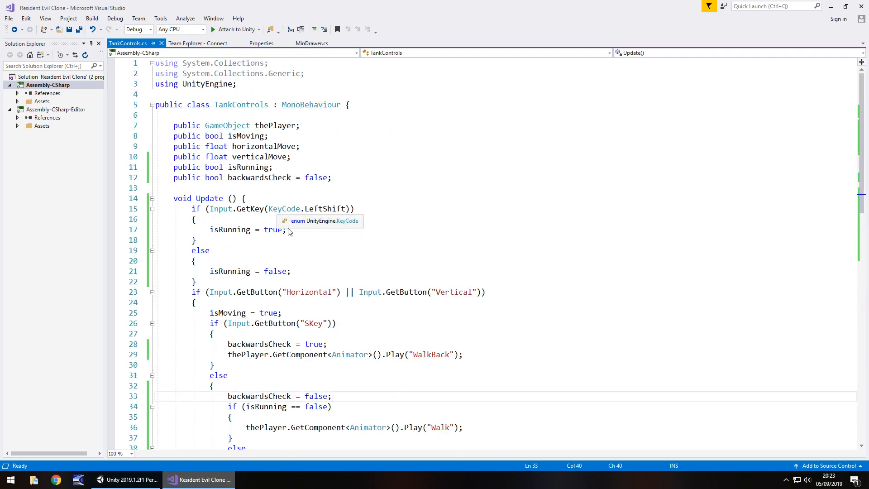
pyautogui.moveTo(362, 239)
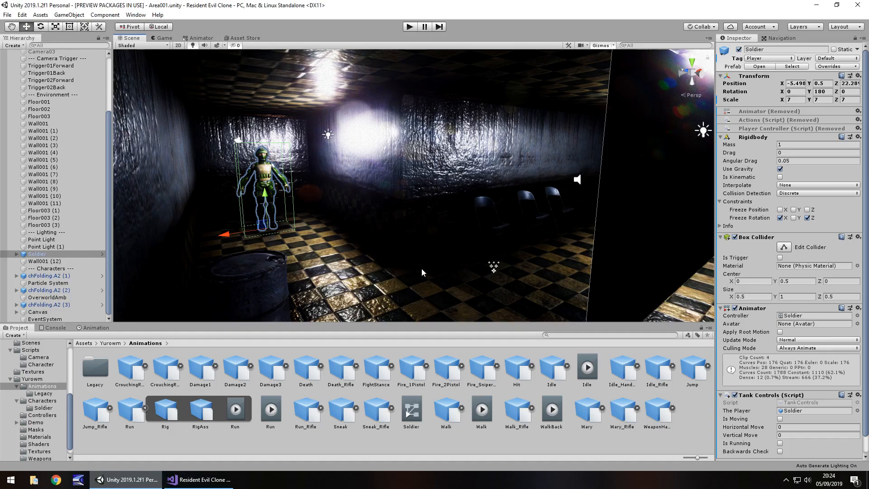
pyautogui.moveTo(313, 188)
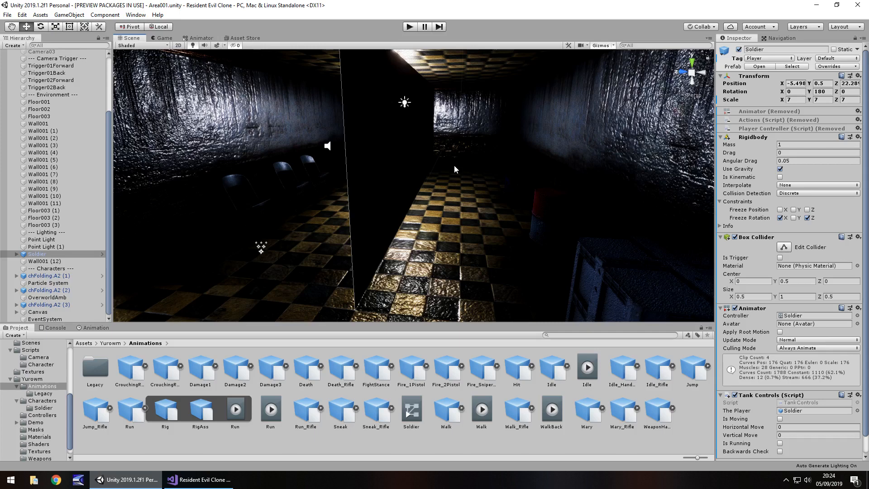
pyautogui.moveTo(423, 197)
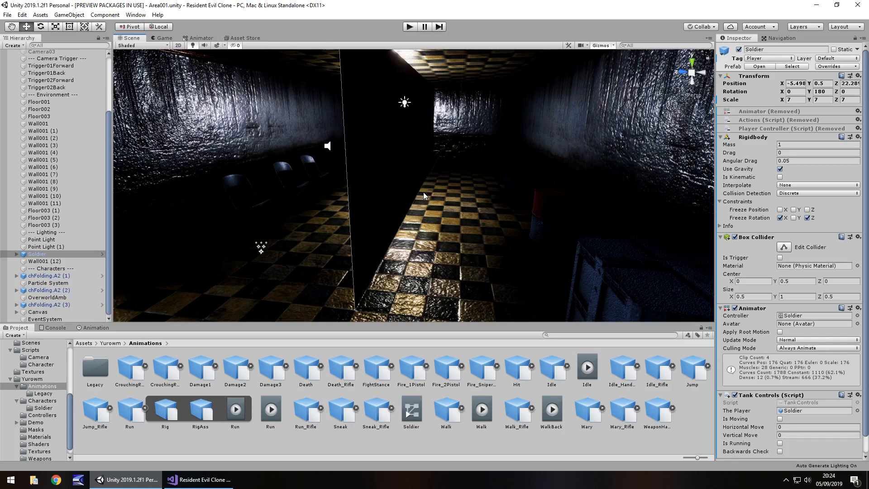
pyautogui.moveTo(436, 194)
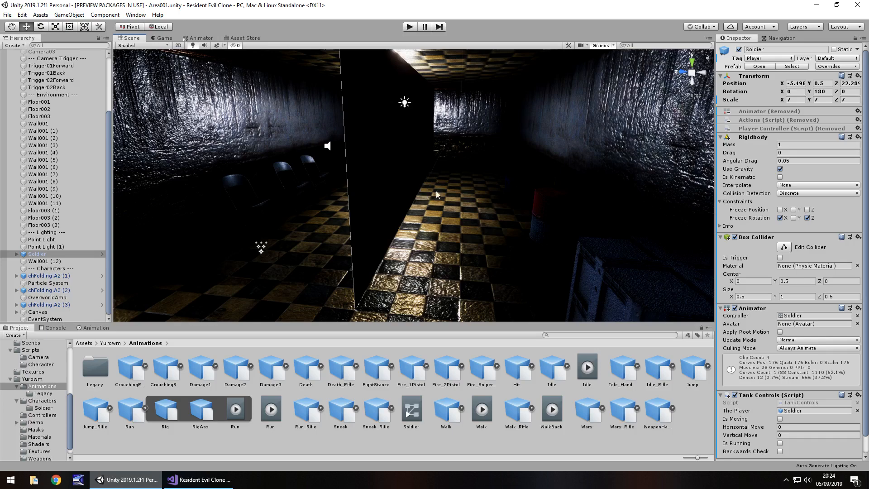